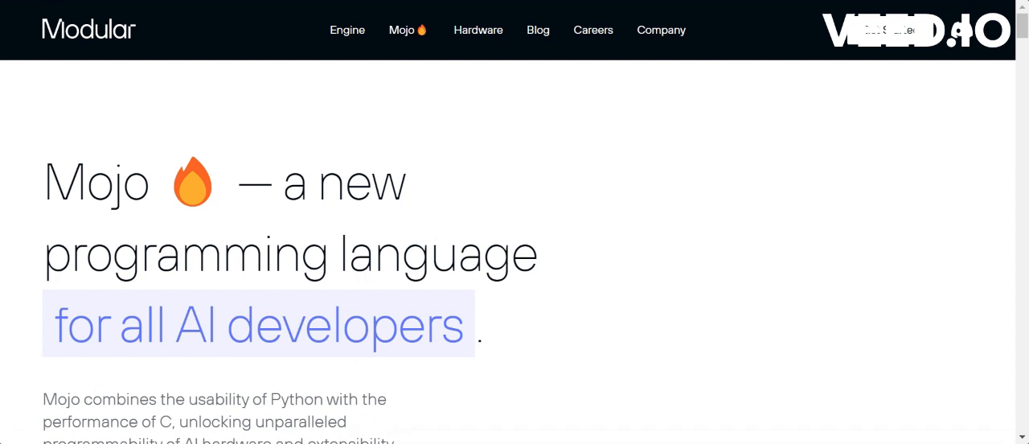
mouse_move(18, 221)
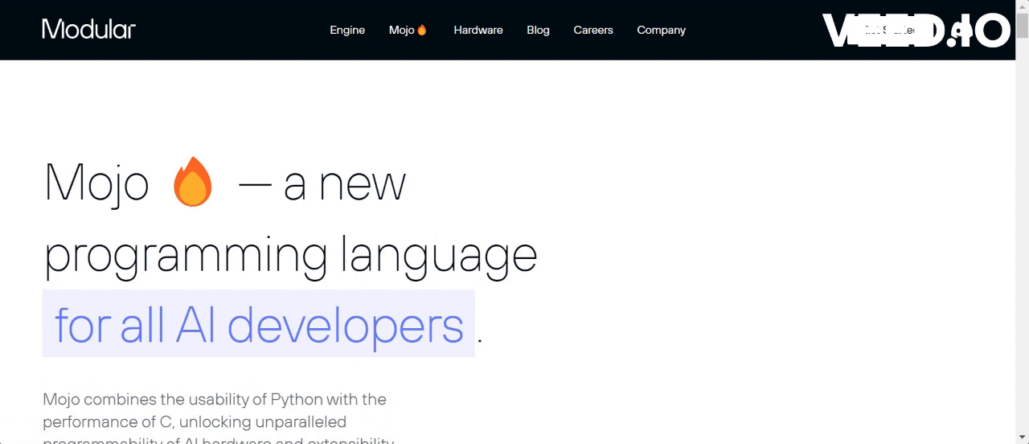
mouse_move(474, 328)
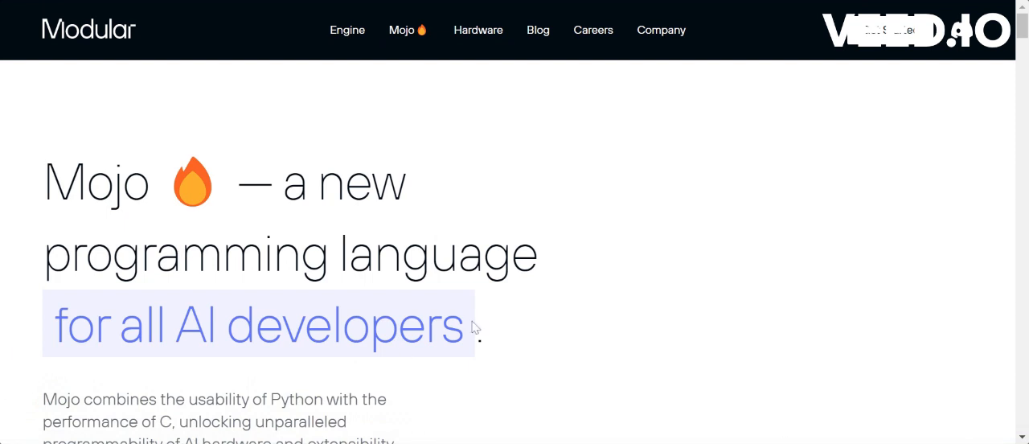
- Scroll past usability and performance to the Python-versus-Mojo parallel comparison and speedup table
scroll(down, 3)
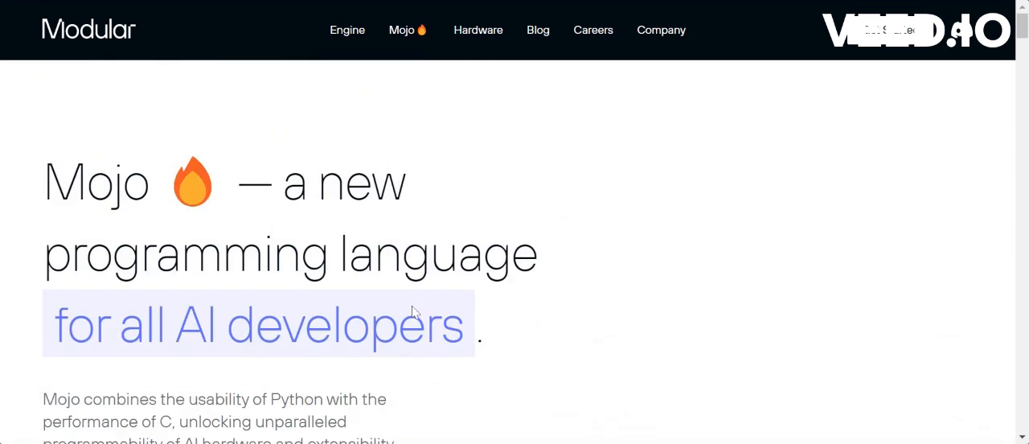
scroll(down, 3)
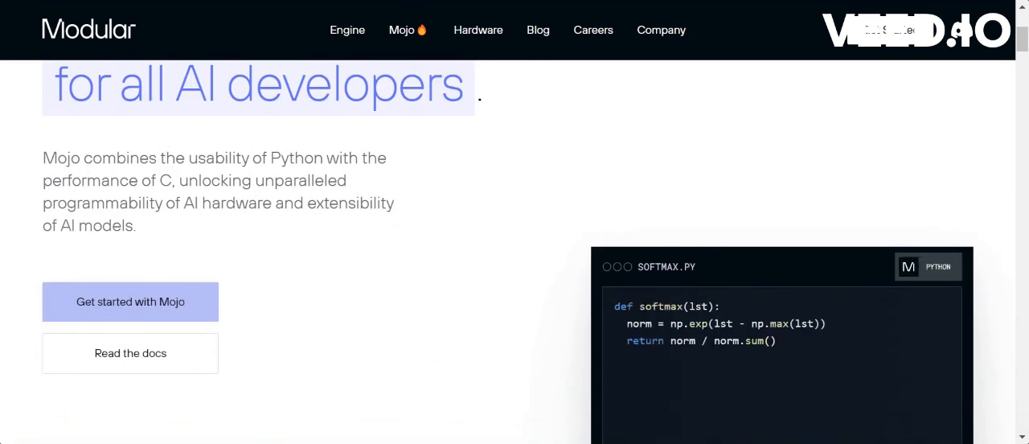
scroll(down, 3)
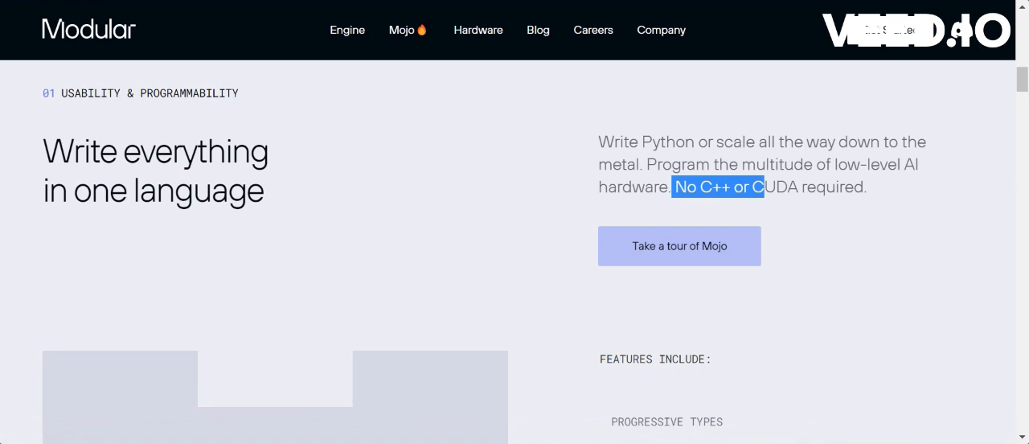
scroll(down, 3)
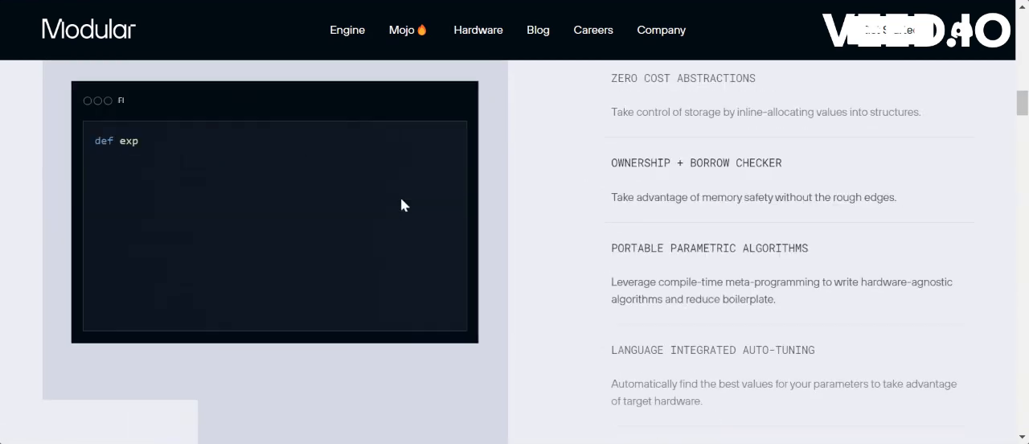
scroll(down, 3)
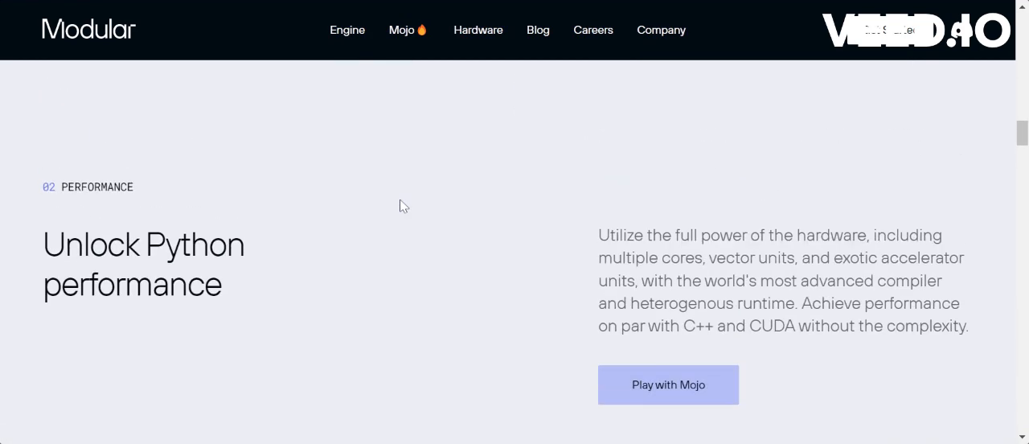
scroll(down, 3)
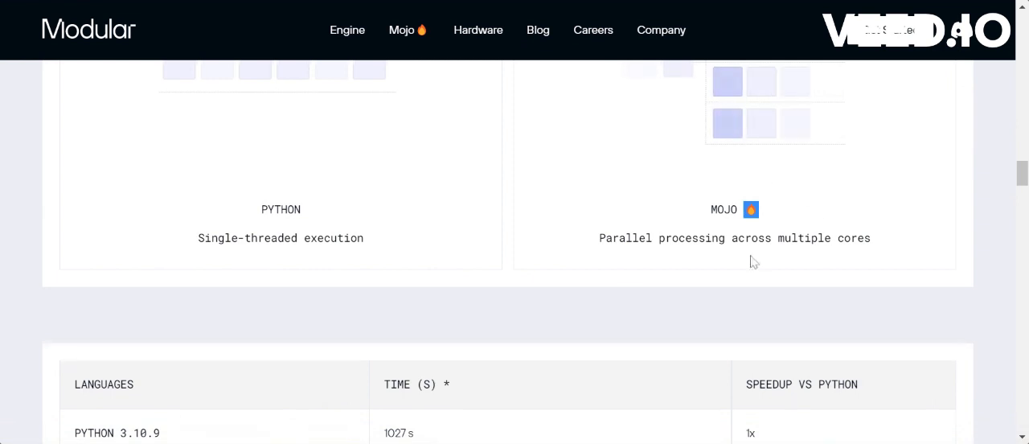
- Highlight the MOJO row label and its 35000x speedup figure in the benchmark table
scroll(down, 3)
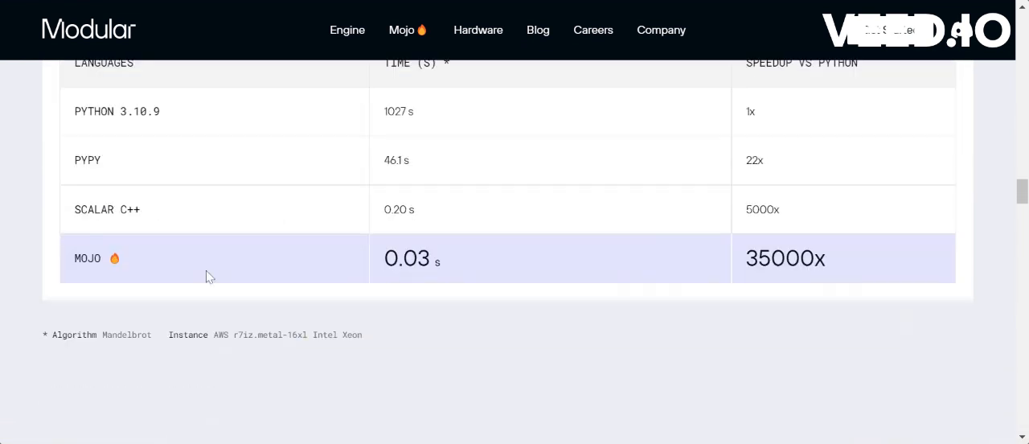
double_click(87, 258)
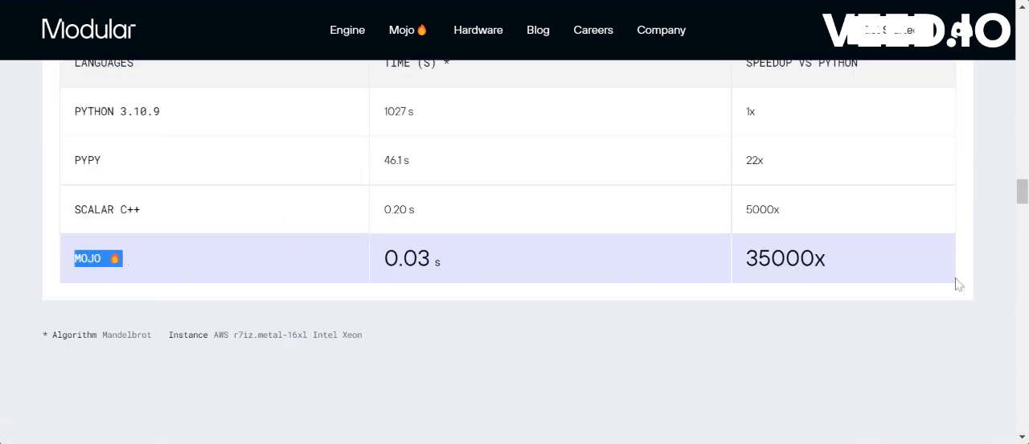
double_click(779, 258)
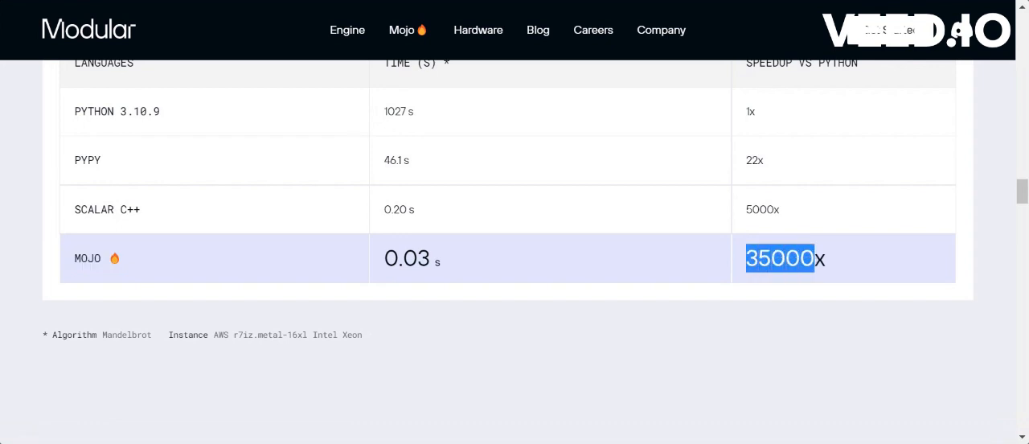
mouse_move(821, 261)
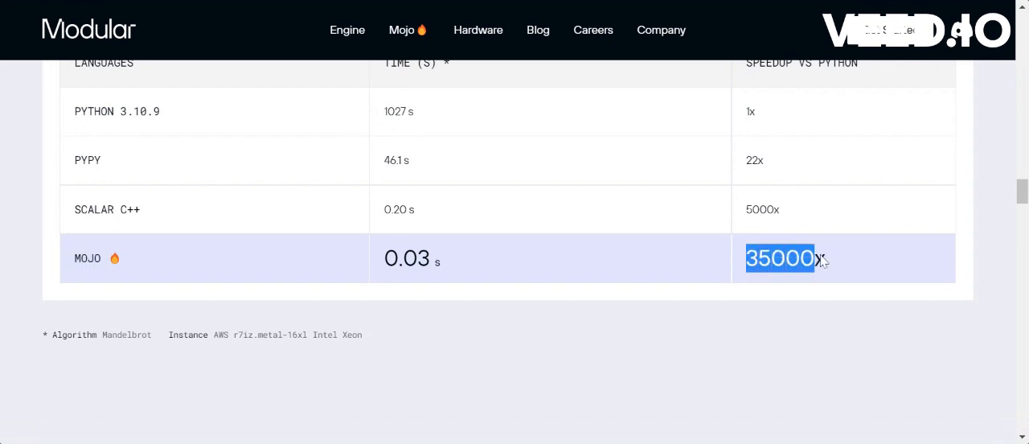
mouse_move(792, 282)
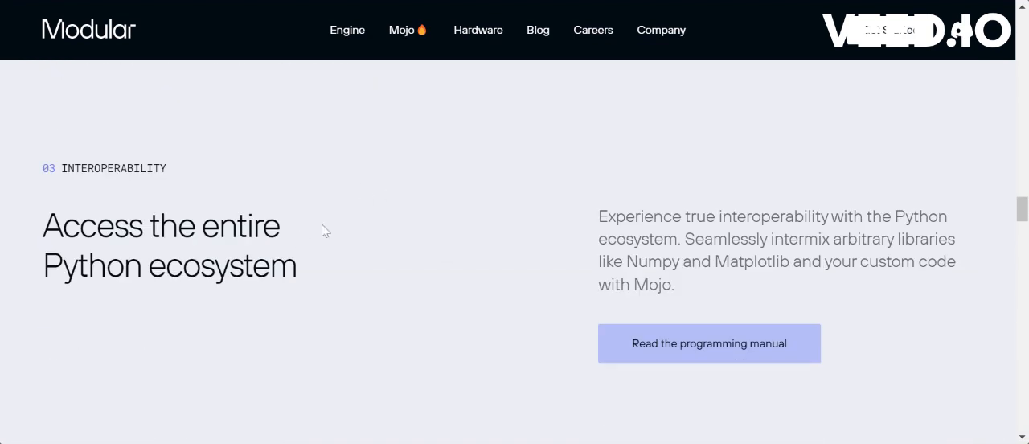
- Scroll to the page bottom showing the 'Ready to play with Mojo?' banner and footer
scroll(down, 3)
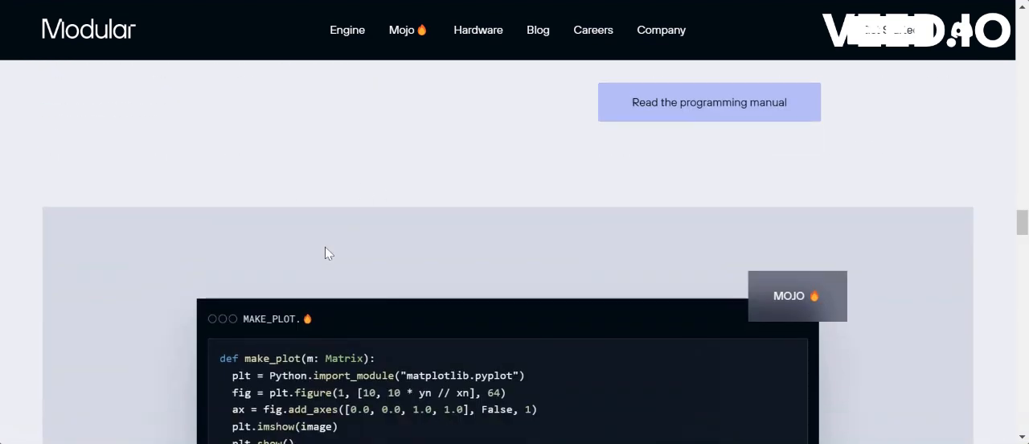
scroll(down, 3)
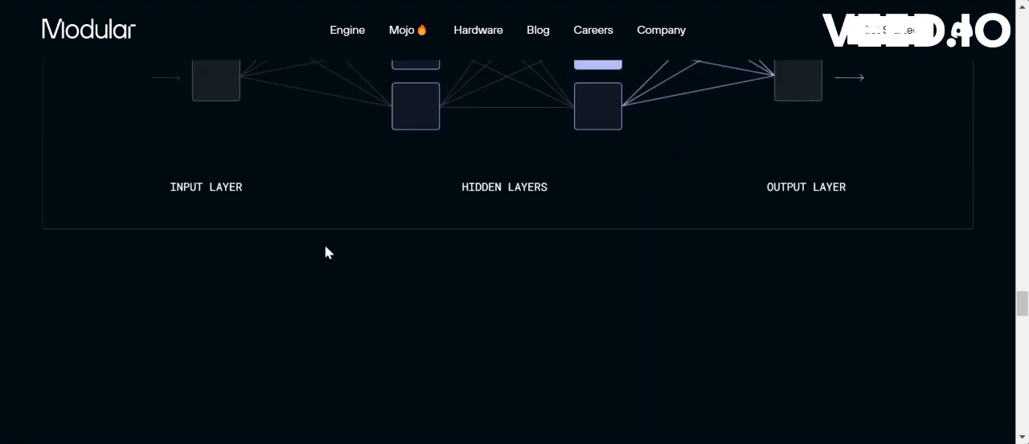
scroll(down, 3)
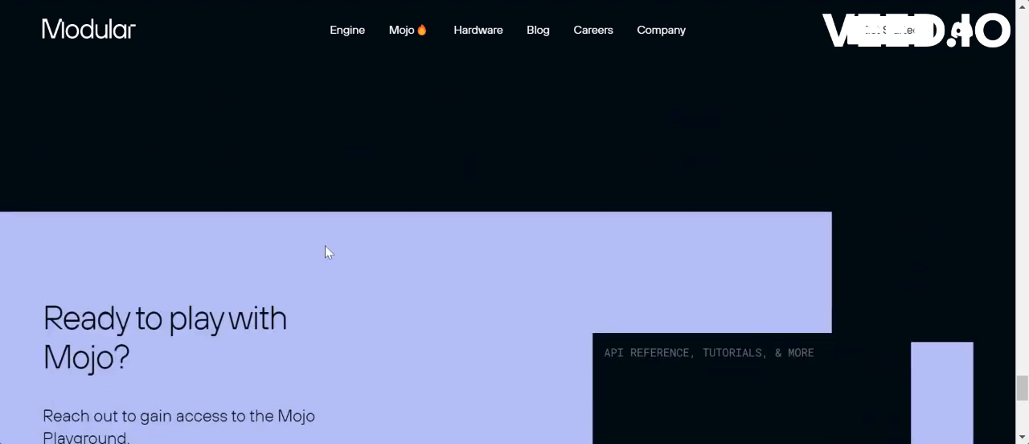
scroll(down, 3)
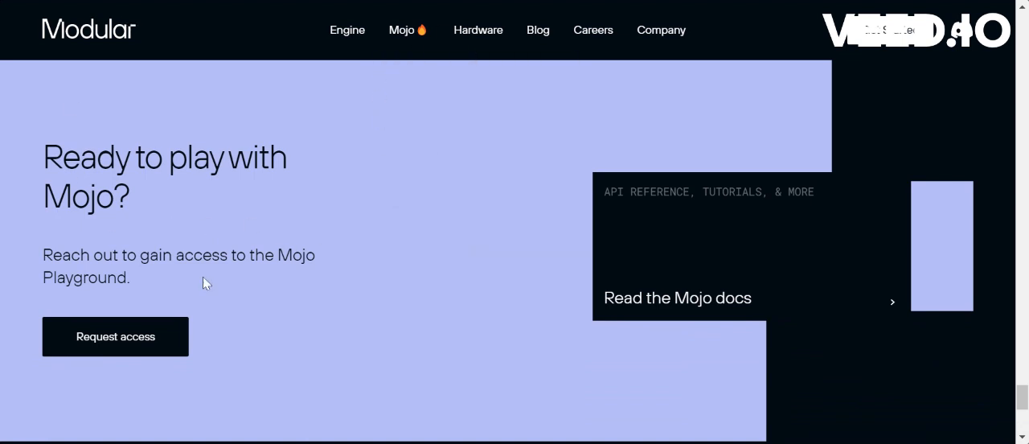
scroll(down, 3)
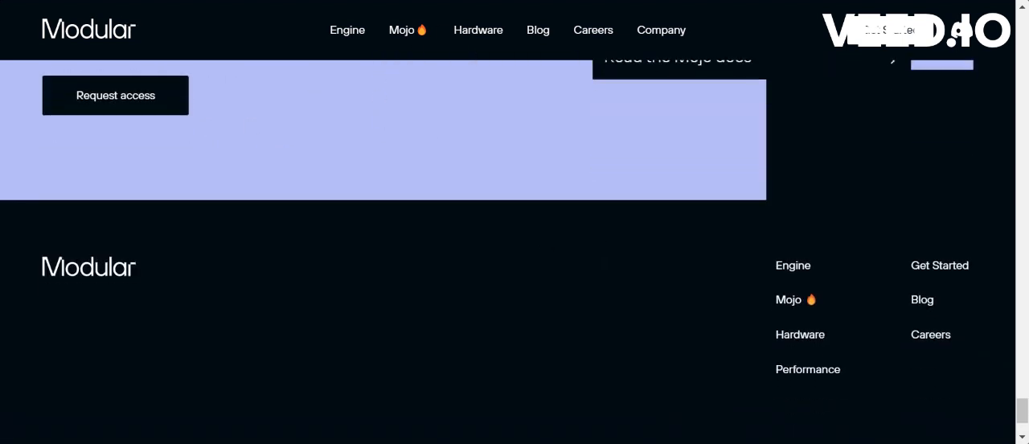
scroll(up, 3)
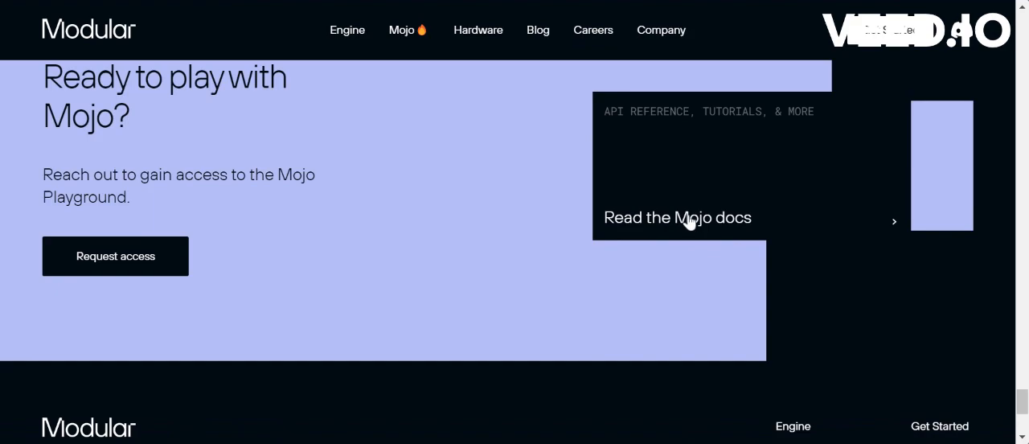
- Go to the Mojo docs via Read the Mojo docs and scroll to the Docs cards
click(677, 218)
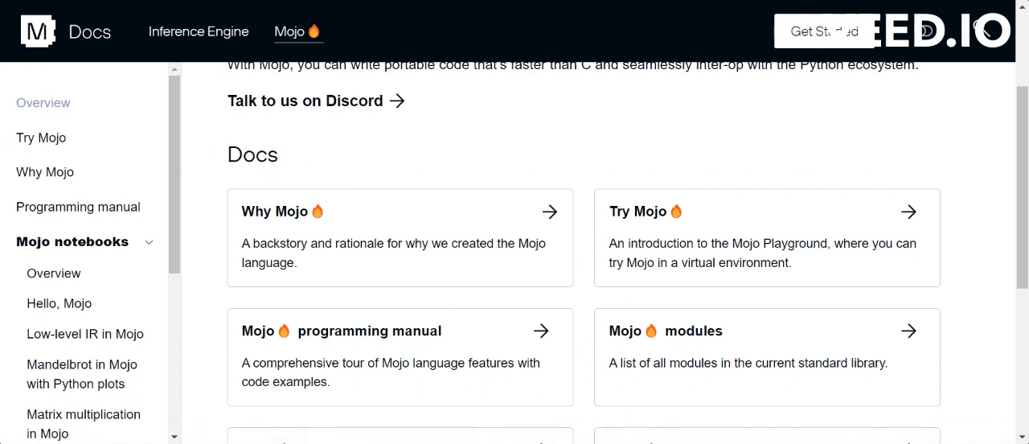
scroll(down, 3)
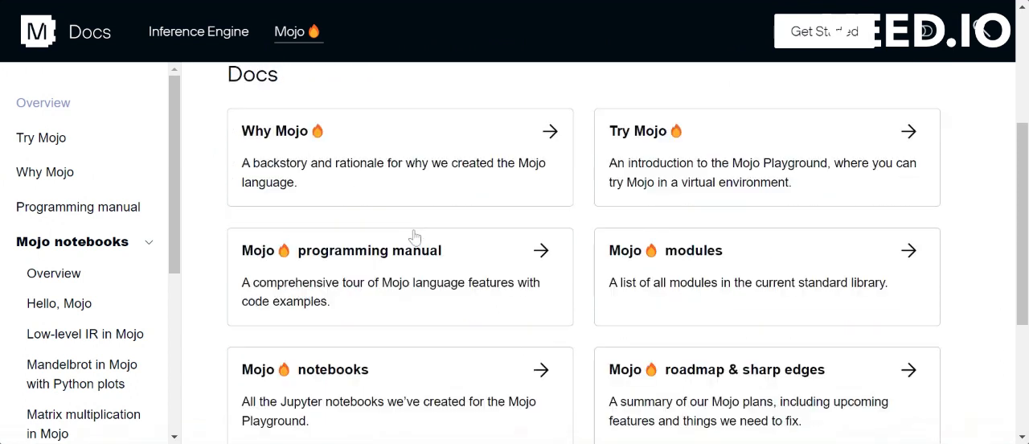
mouse_move(356, 245)
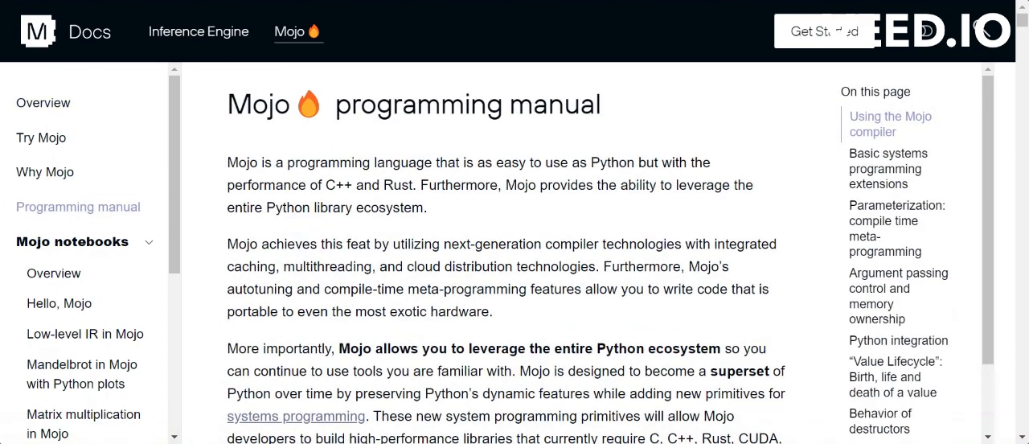
scroll(down, 3)
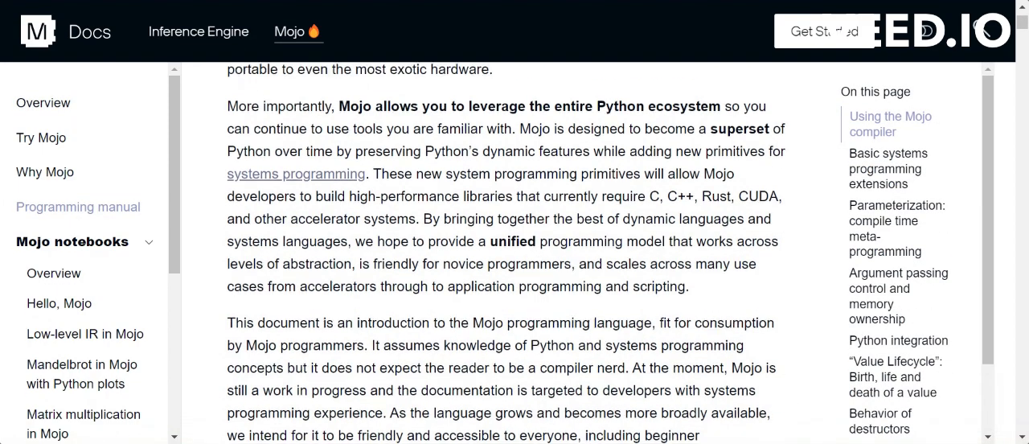
scroll(down, 3)
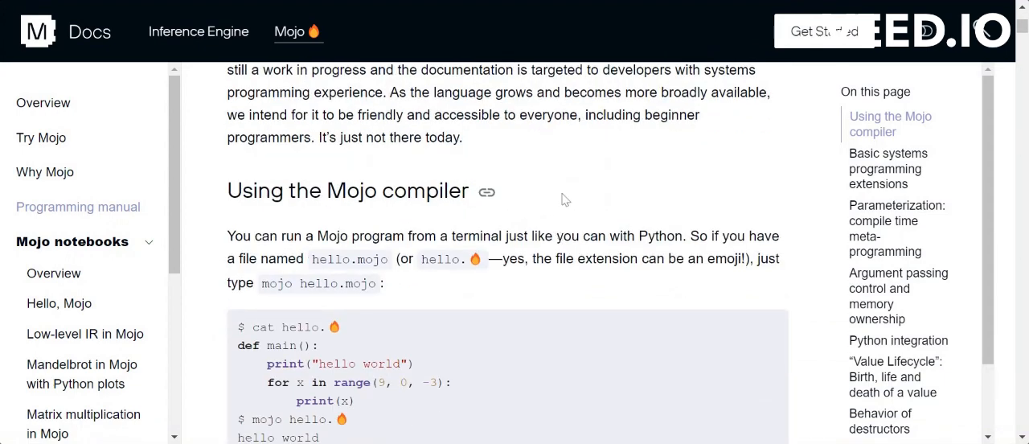
scroll(down, 3)
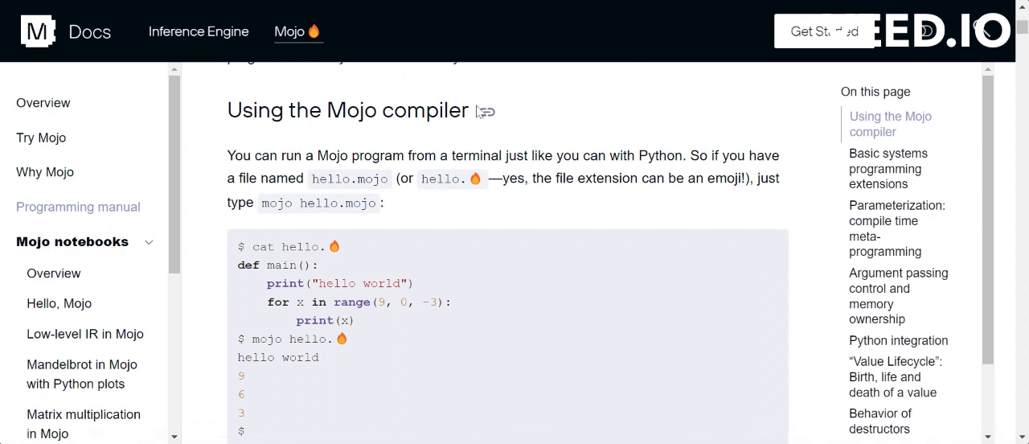
mouse_move(490, 313)
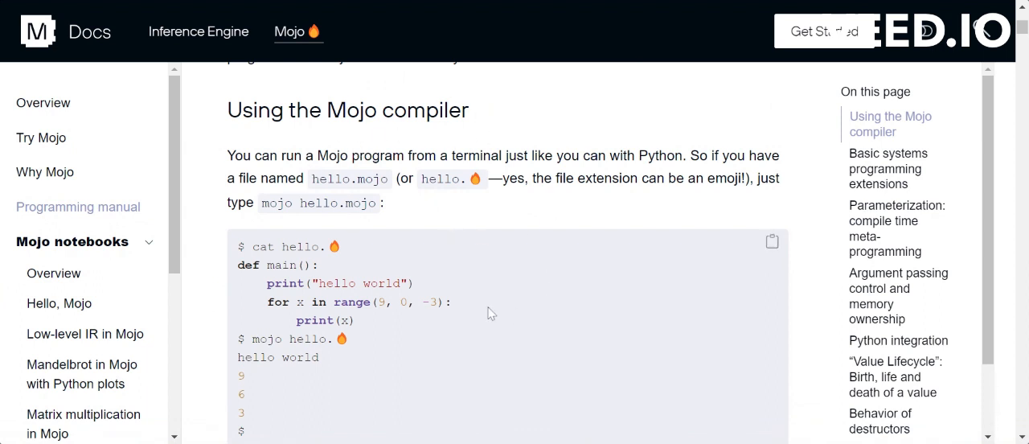
mouse_move(305, 333)
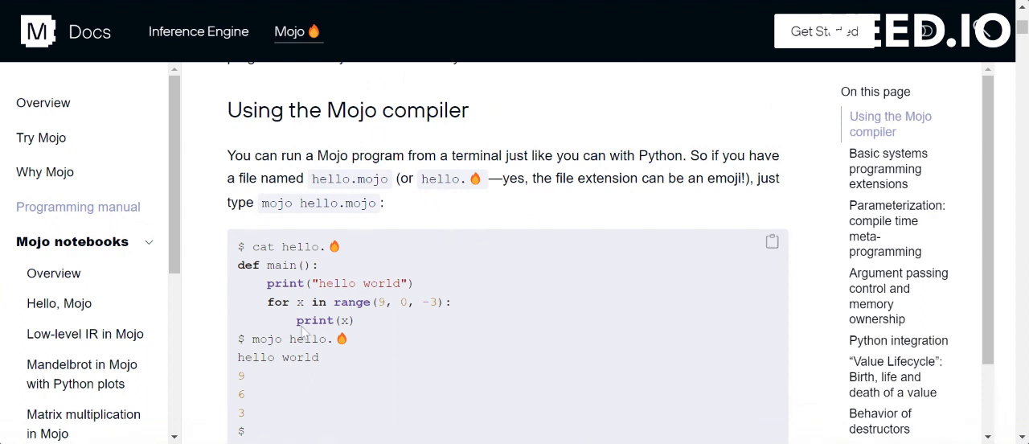
mouse_move(203, 239)
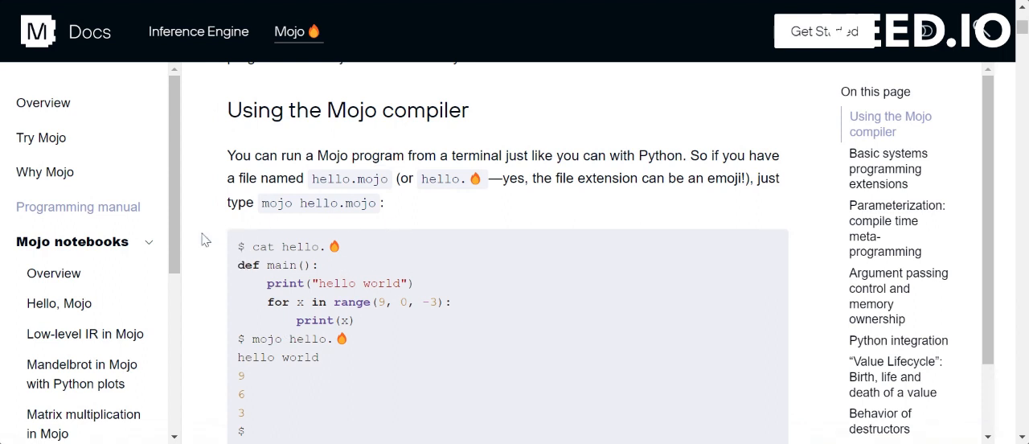
mouse_move(272, 281)
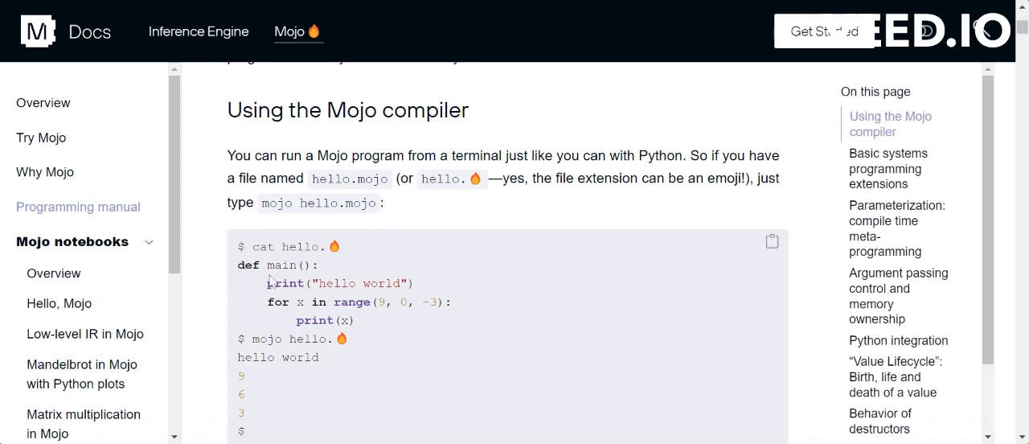
mouse_move(243, 282)
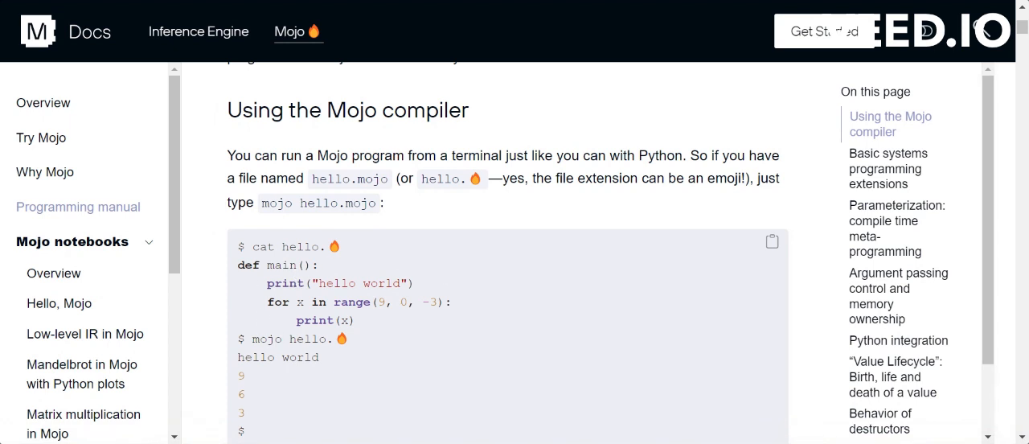
mouse_move(291, 306)
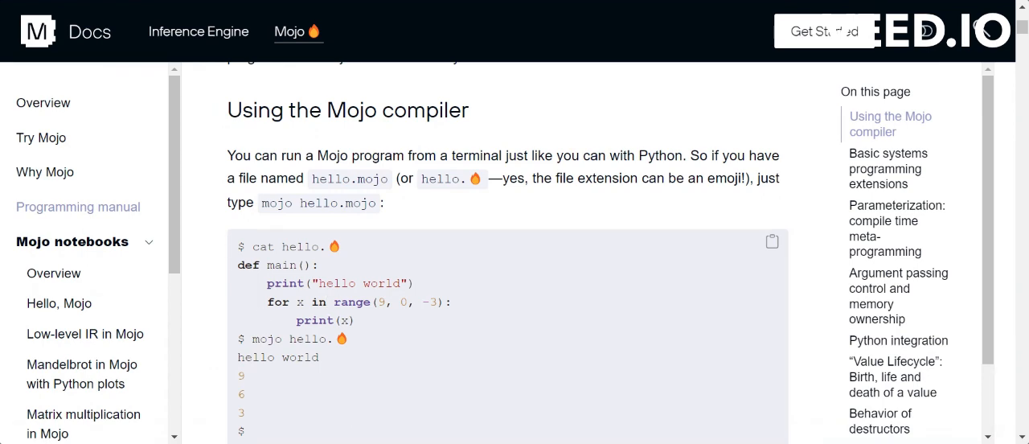
- Scroll past the hello.mojo example, highlighting the note that the file extension can be an emoji
scroll(down, 3)
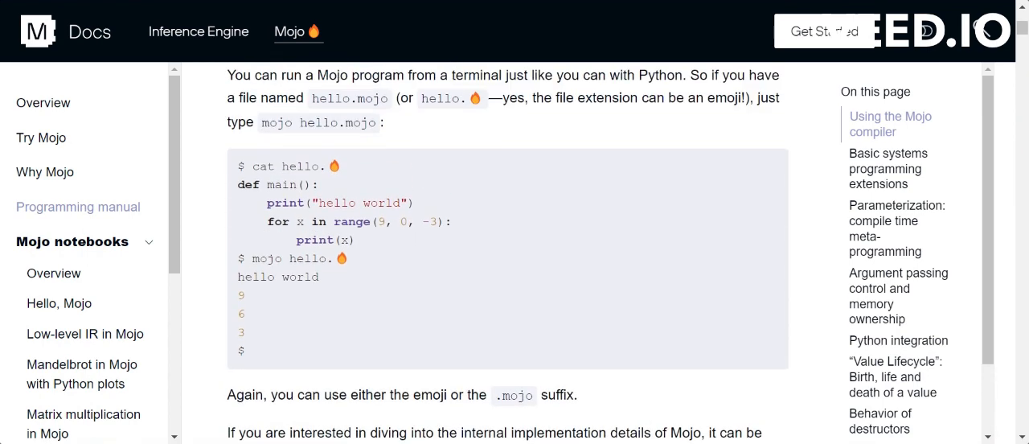
scroll(up, 3)
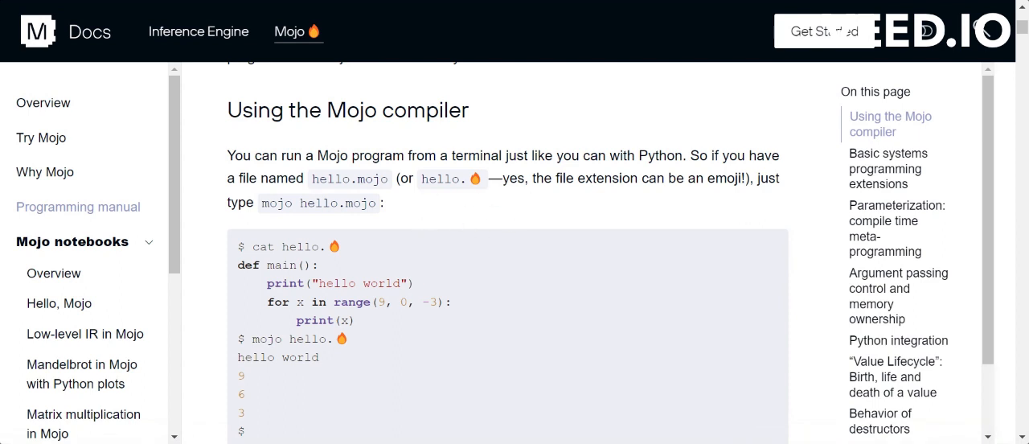
mouse_move(449, 268)
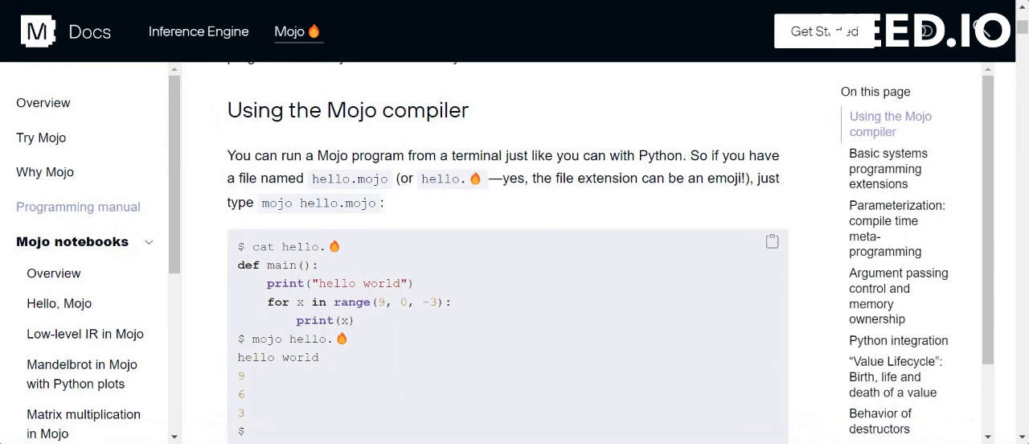
double_click(439, 178)
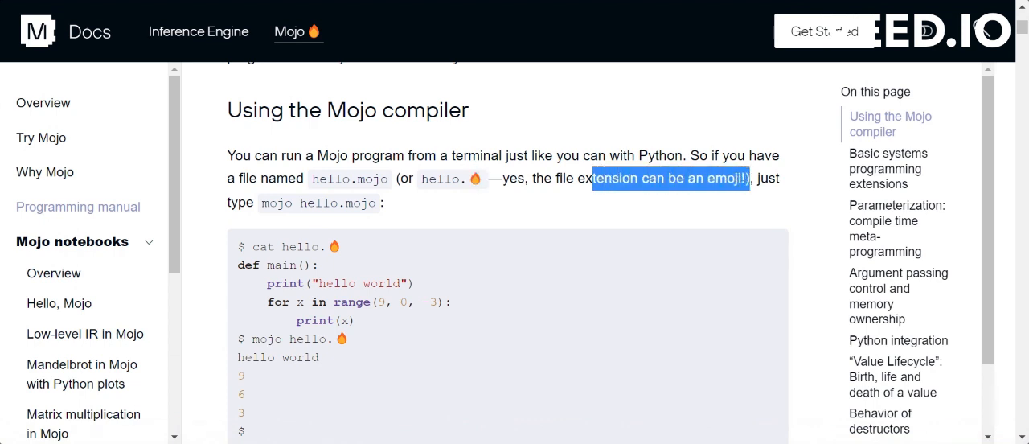
scroll(down, 3)
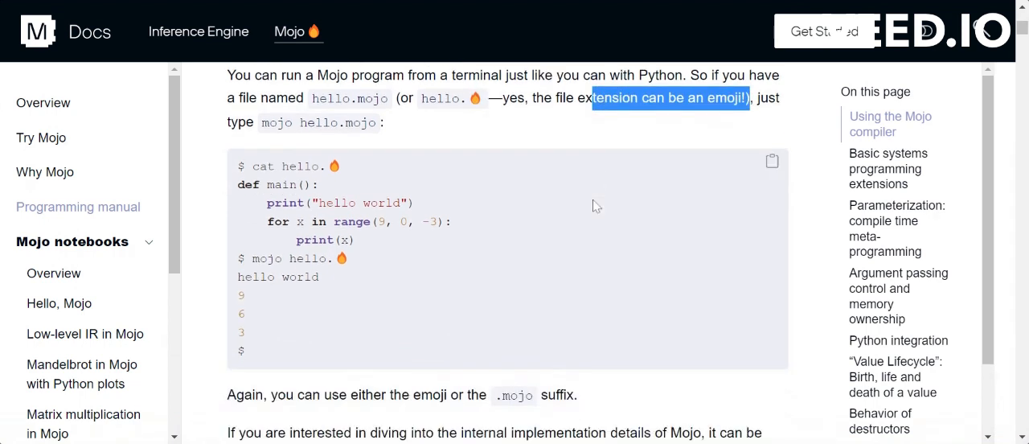
scroll(up, 3)
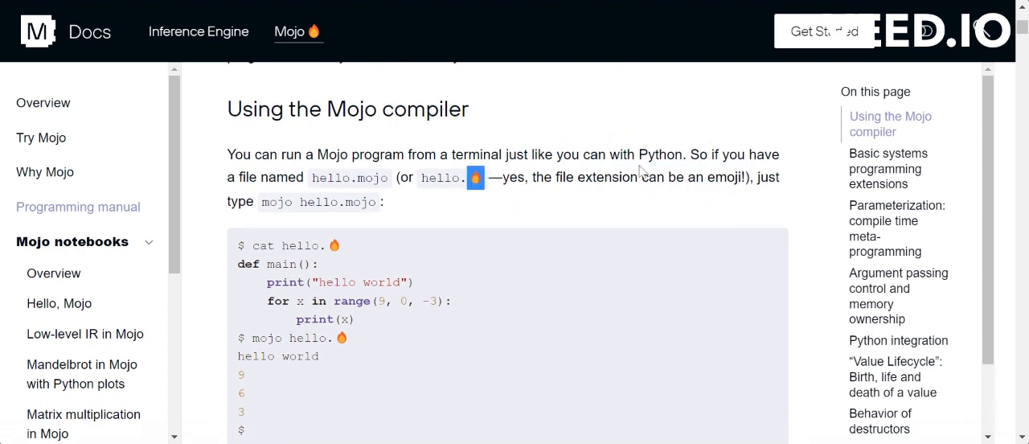
scroll(down, 3)
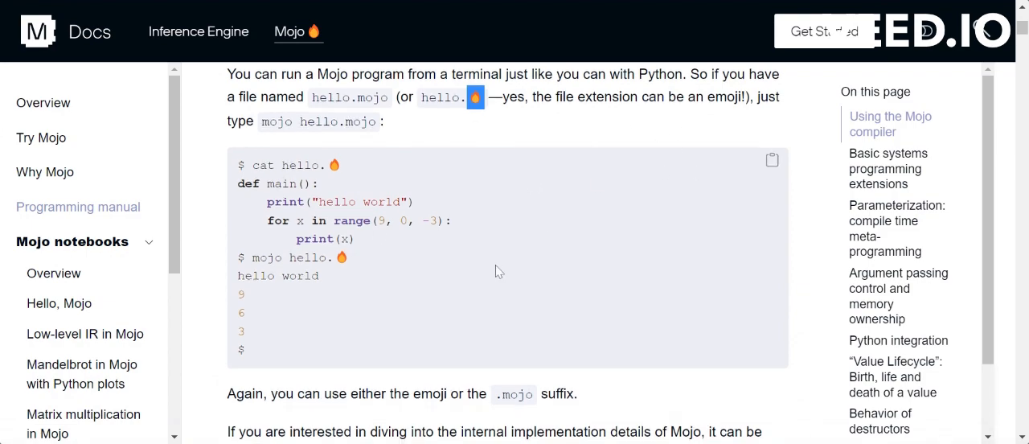
scroll(down, 3)
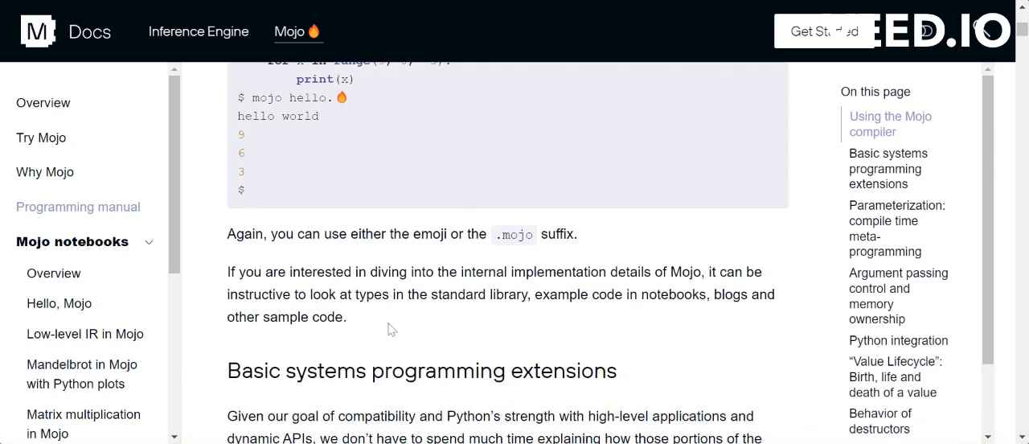
- Read through the let and var declarations until the struct types heading appears
scroll(down, 3)
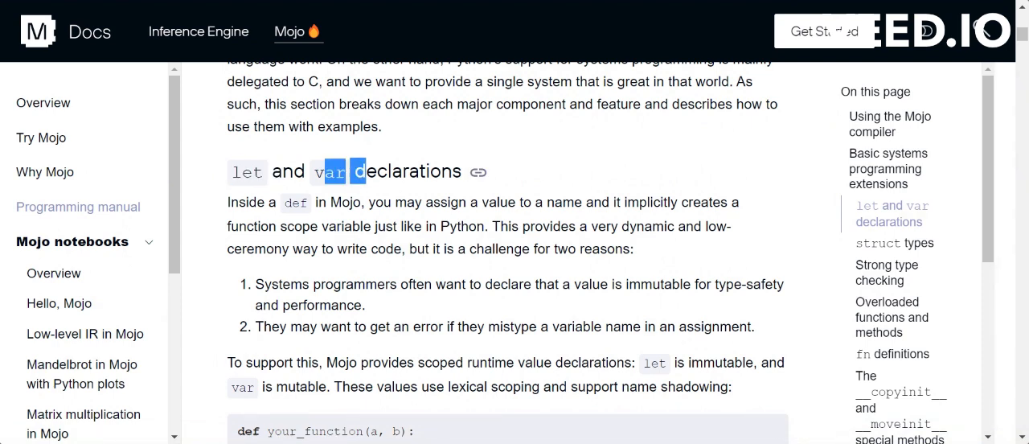
scroll(down, 3)
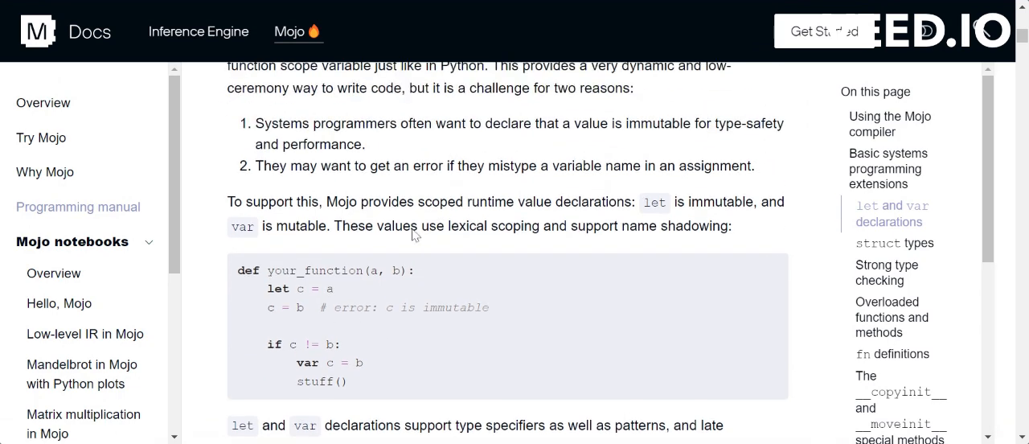
scroll(up, 3)
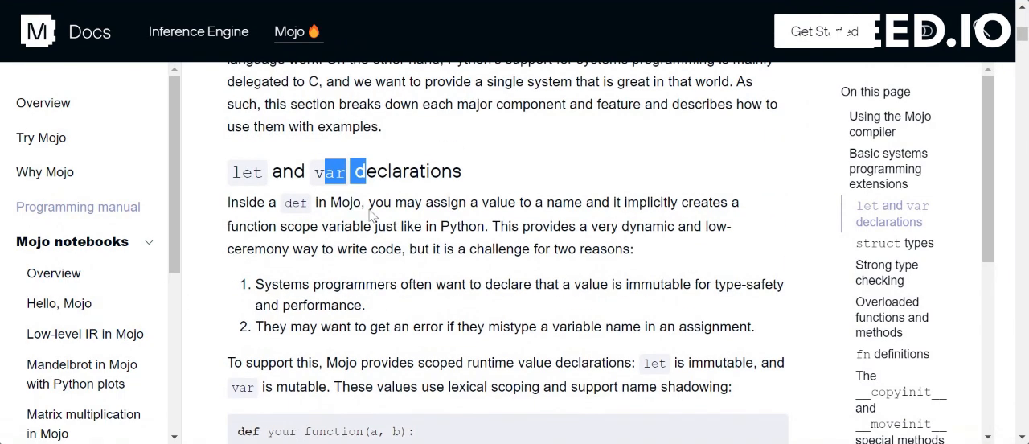
mouse_move(474, 245)
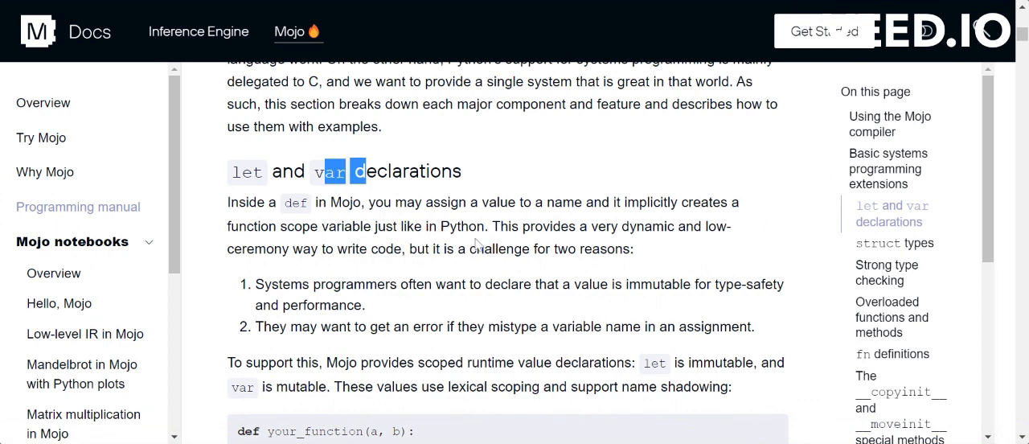
scroll(down, 3)
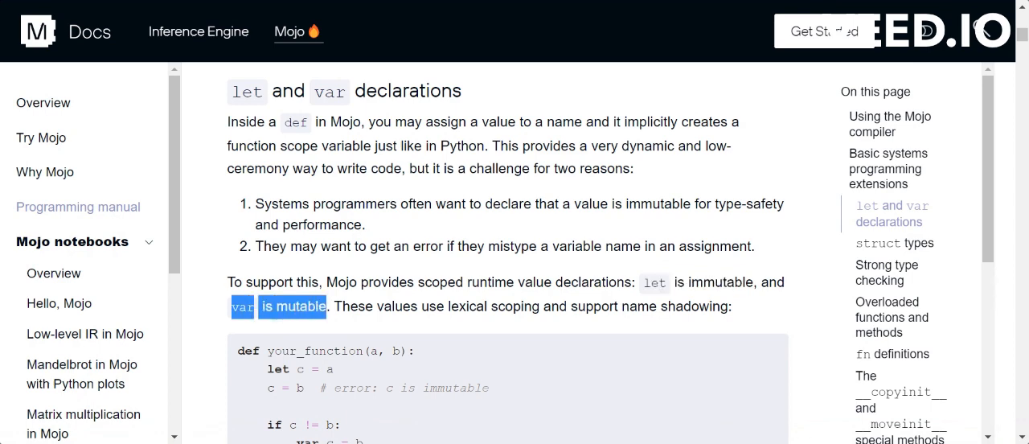
scroll(down, 3)
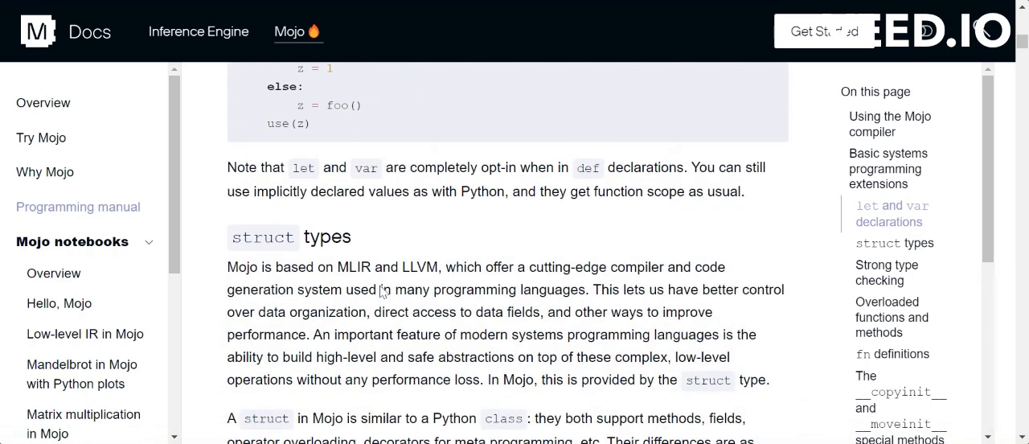
- Scroll to the MyPair struct example, highlighting its field name 'first'
scroll(down, 3)
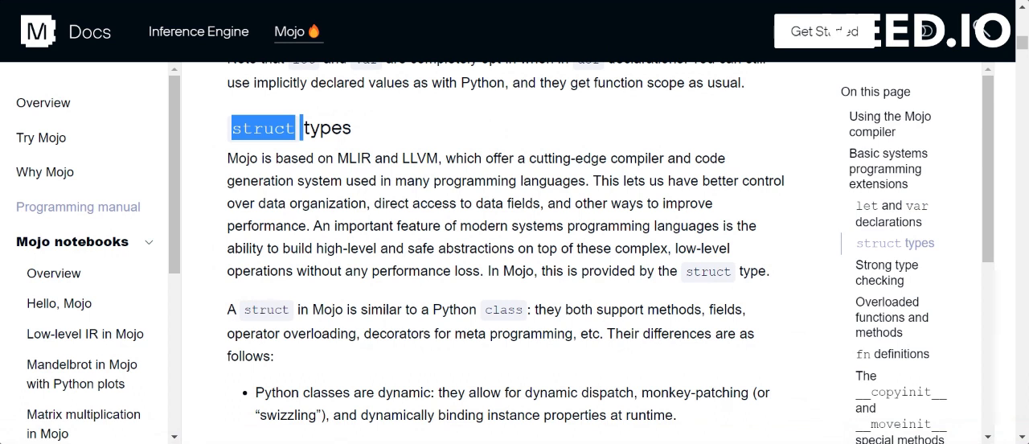
mouse_move(586, 393)
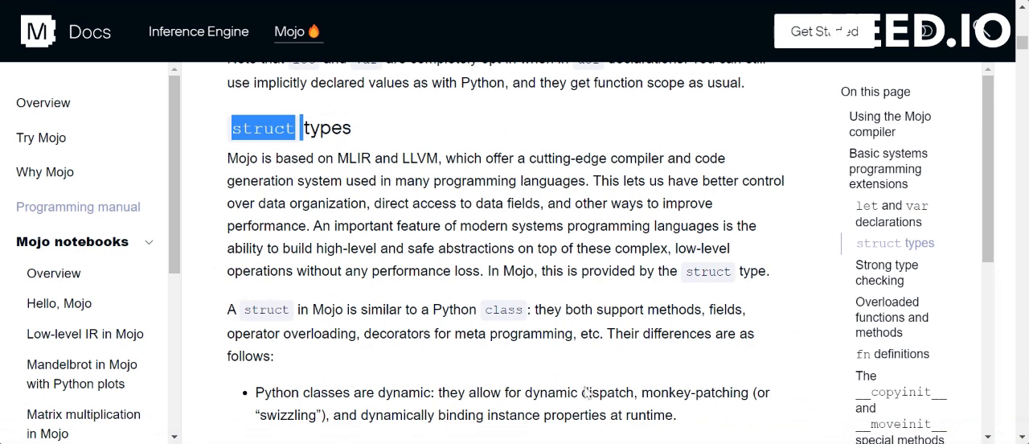
mouse_move(587, 392)
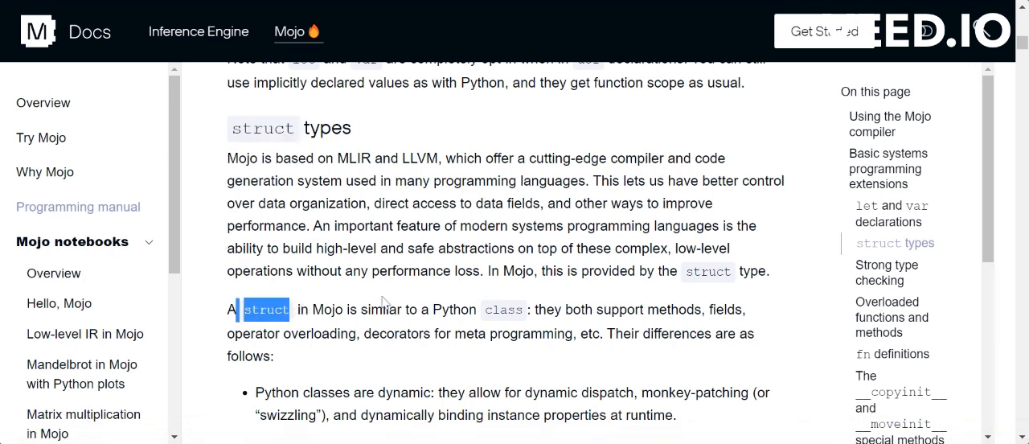
scroll(down, 3)
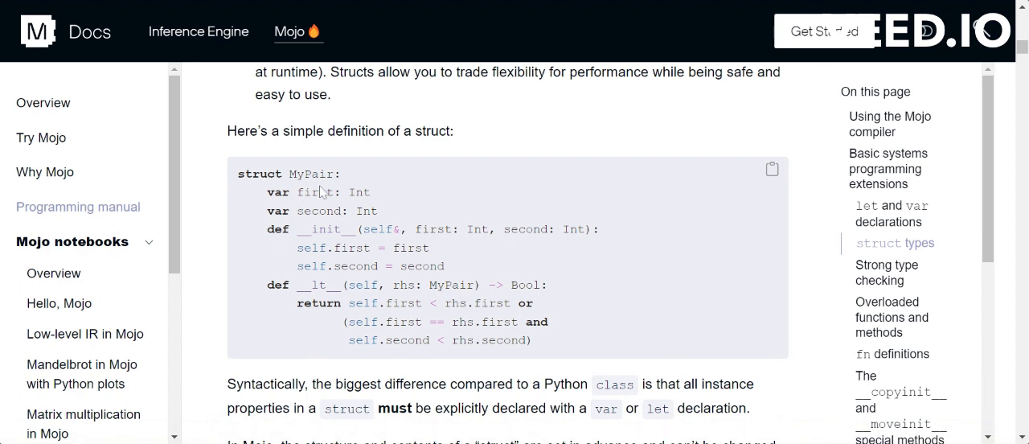
double_click(313, 191)
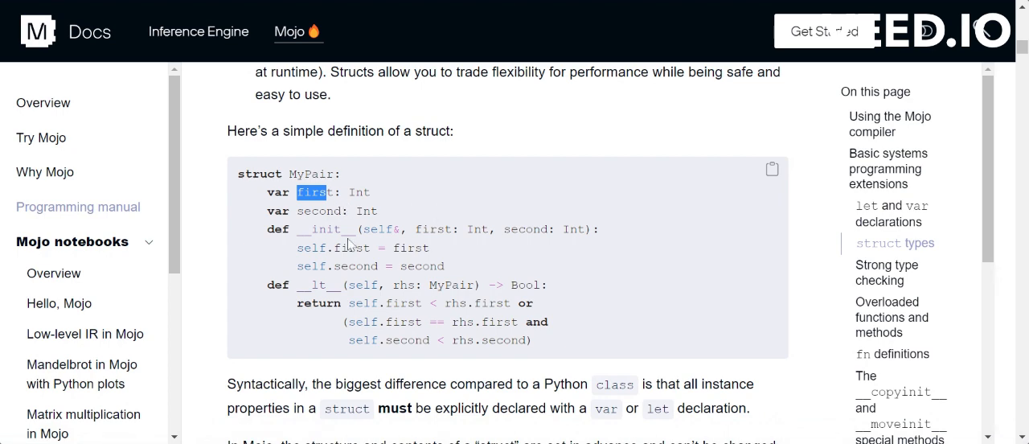
scroll(down, 3)
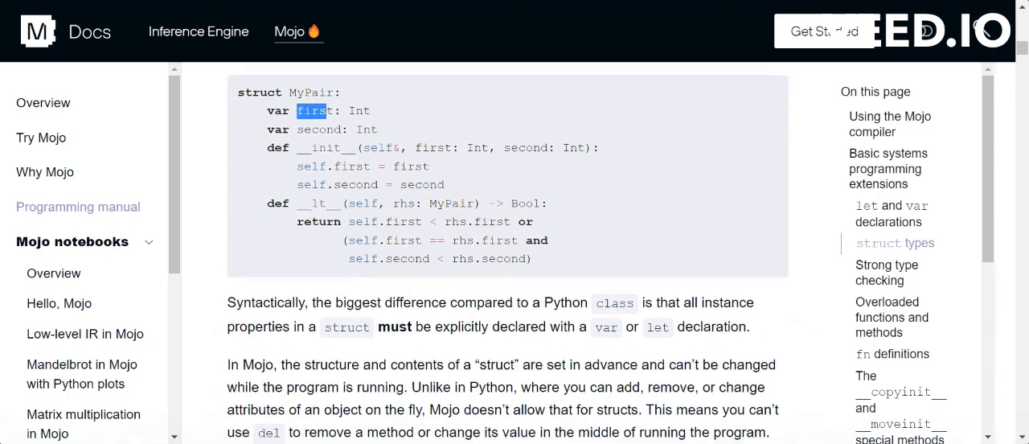
- Highlight the lowercase 'int' in the Int vs int heading
scroll(down, 3)
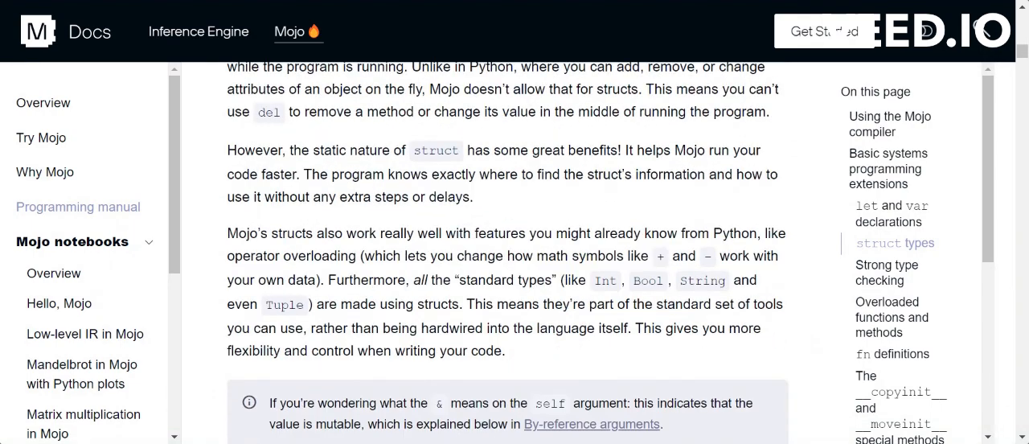
scroll(down, 3)
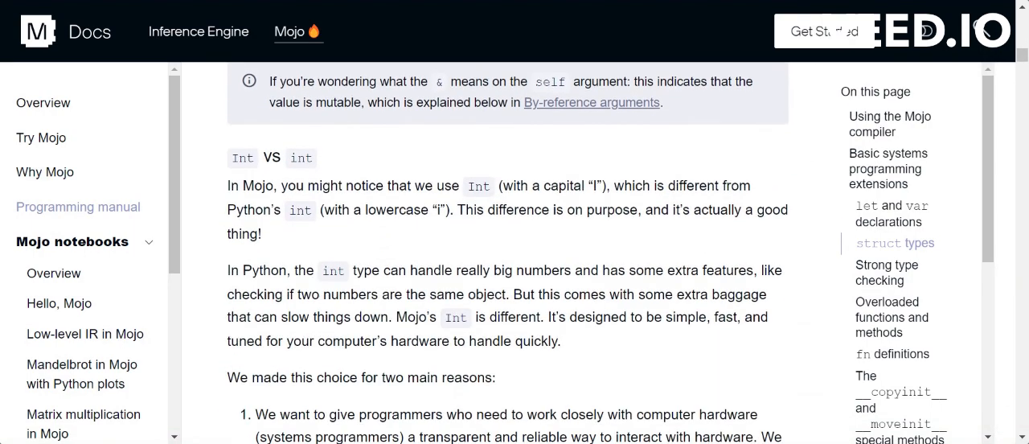
scroll(up, 3)
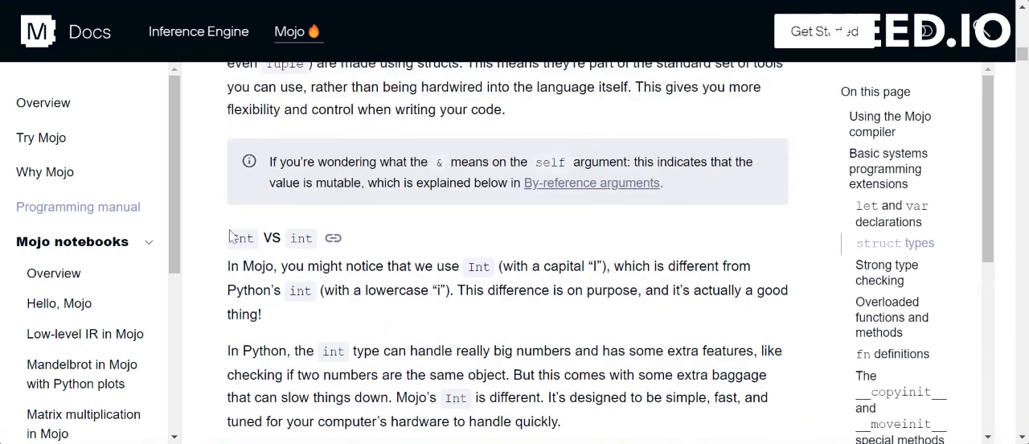
double_click(300, 238)
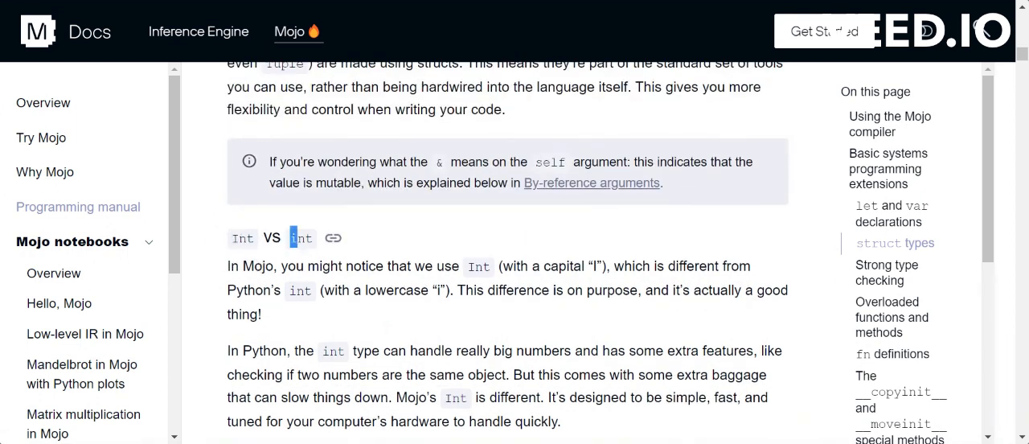
- Scroll past Strong type checking to Overloaded functions and methods
scroll(down, 3)
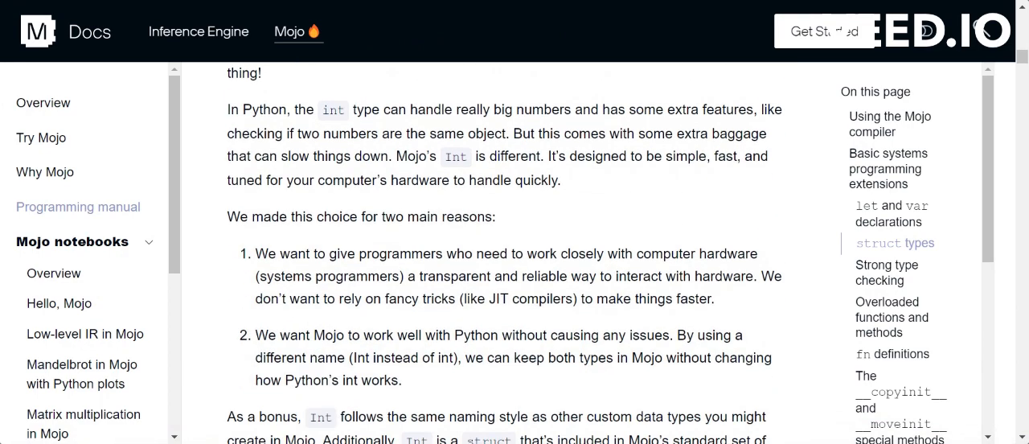
scroll(down, 3)
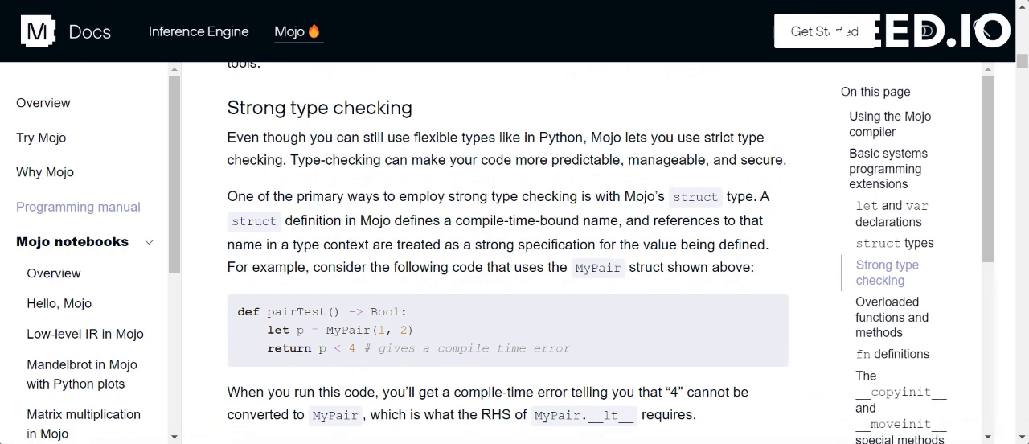
scroll(down, 3)
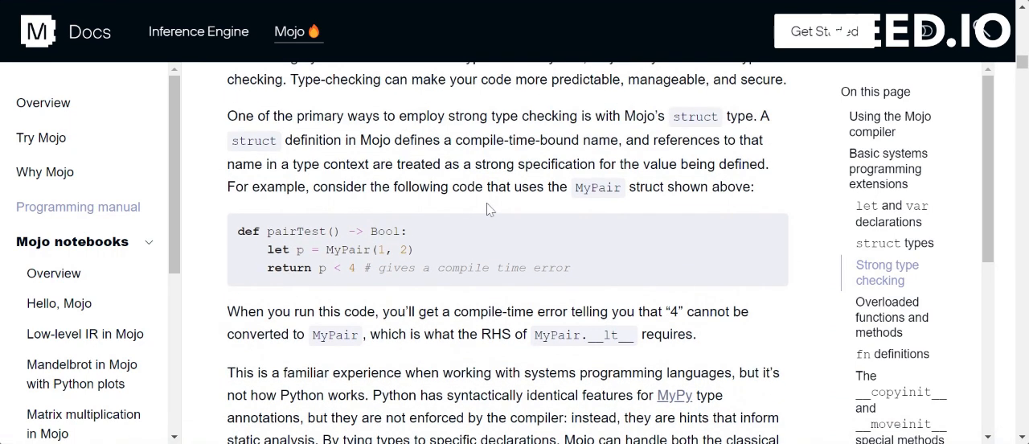
scroll(down, 3)
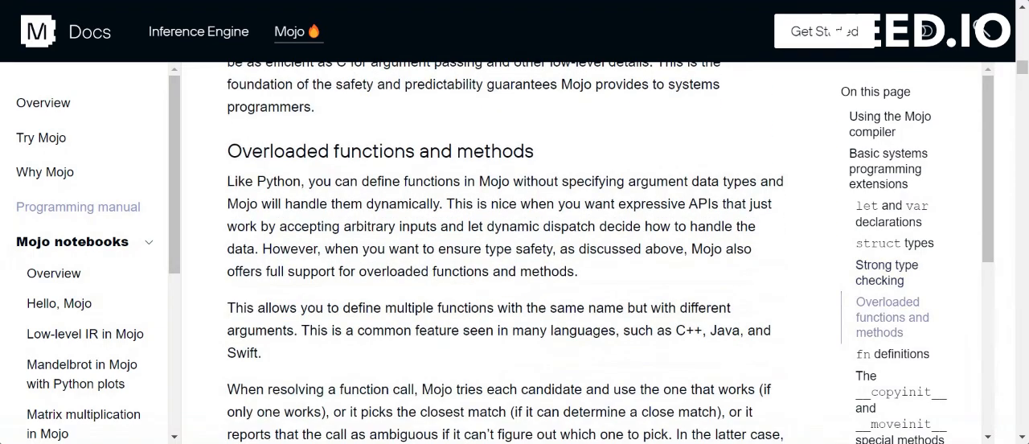
- Highlight 'overloaded functions' and Range in the __getitem__ Array example, then scroll toward fn definitions
double_click(327, 151)
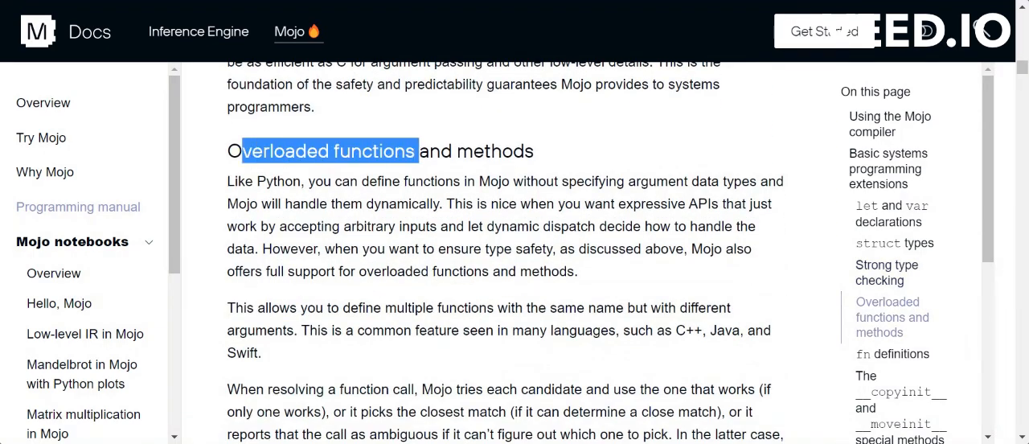
scroll(down, 3)
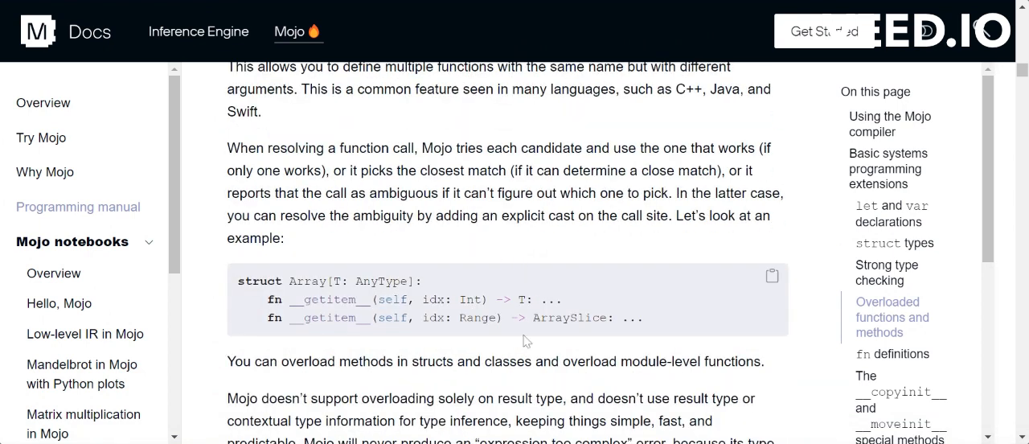
mouse_move(397, 282)
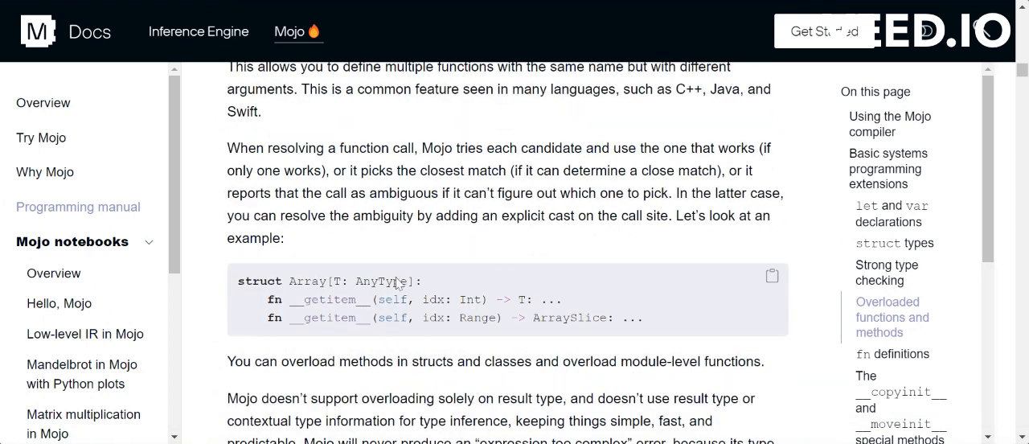
double_click(331, 299)
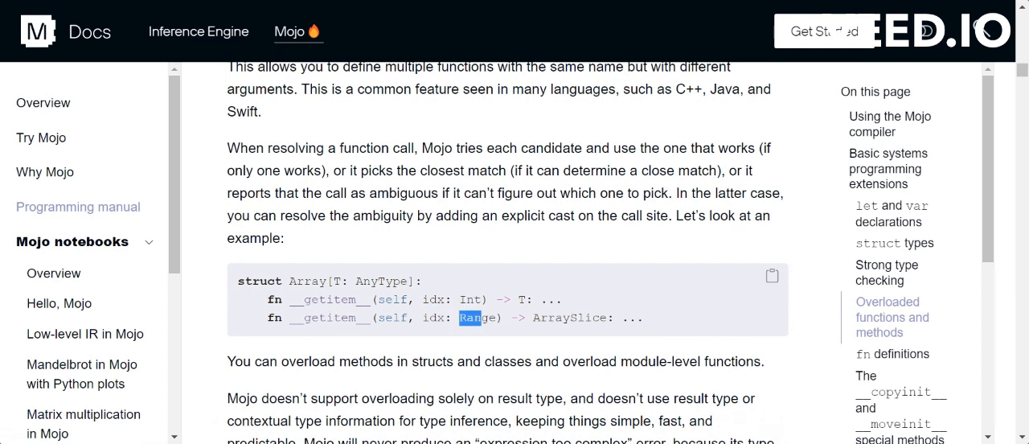
double_click(475, 317)
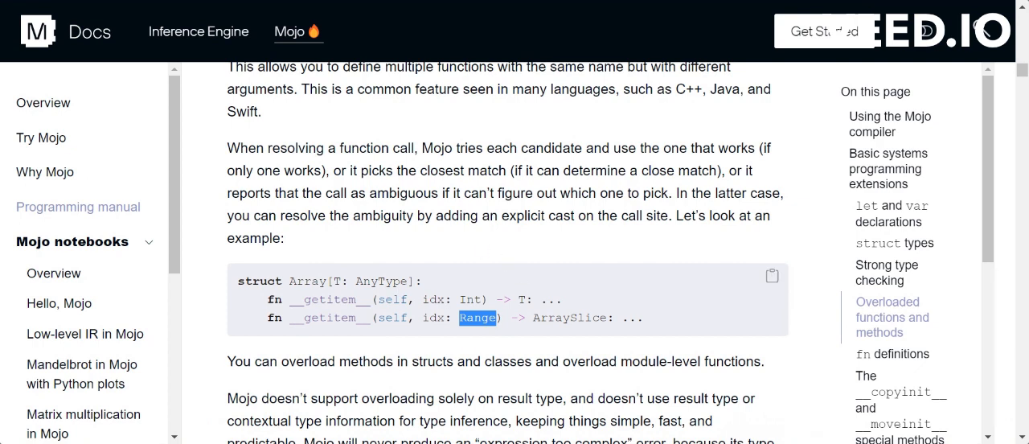
scroll(down, 3)
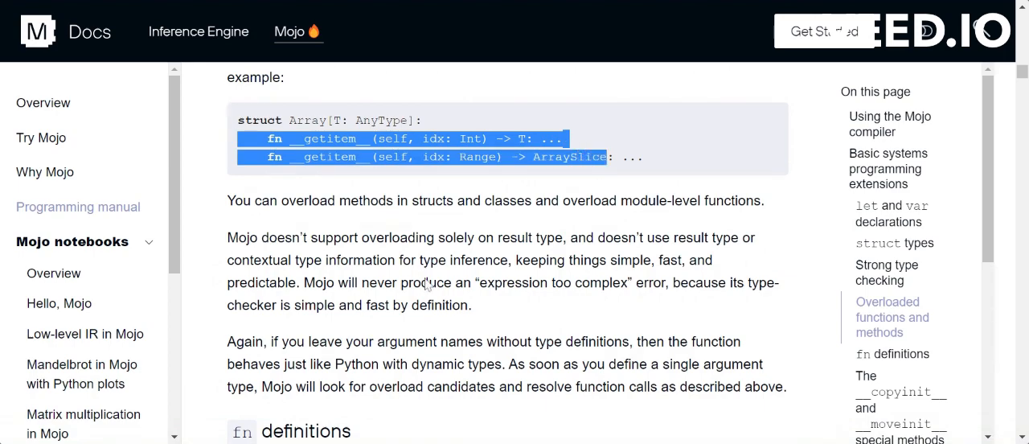
- Scroll into fn definitions and highlight 'def' in the fn and def sentence
scroll(down, 3)
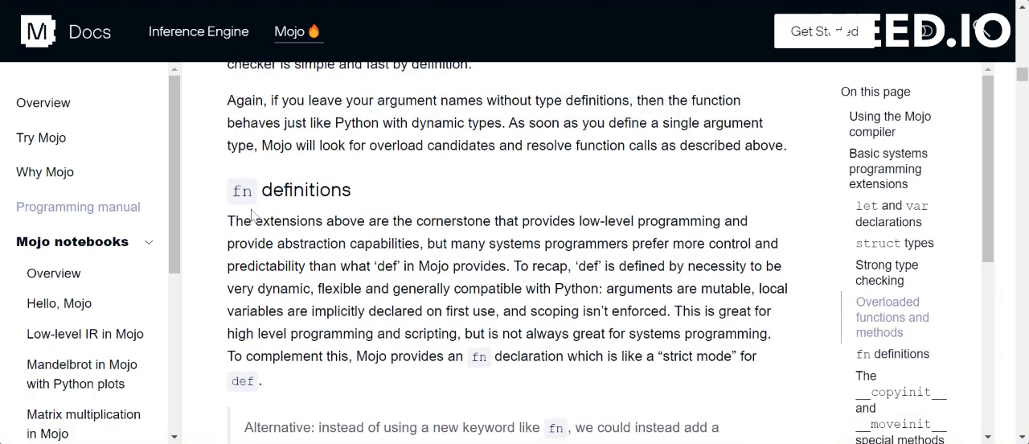
scroll(down, 3)
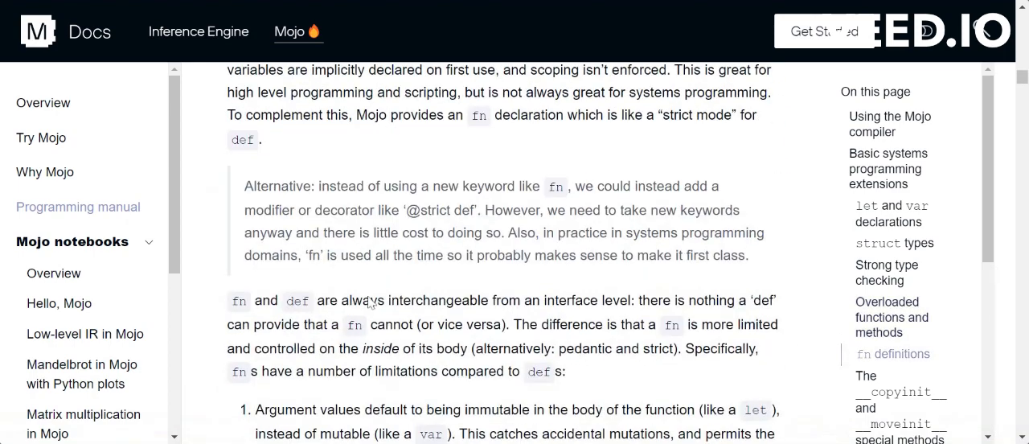
scroll(down, 3)
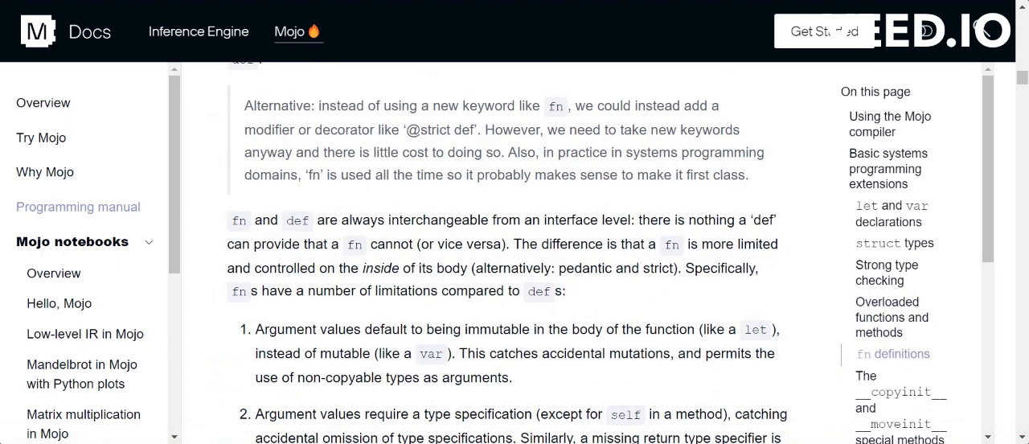
double_click(296, 220)
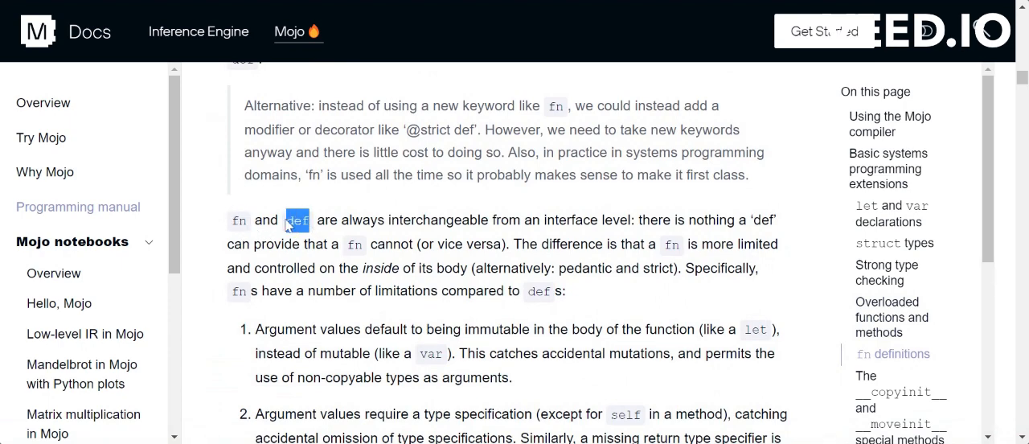
- Scroll to the useStrings example, highlighting useStrings, variable a, "hello" and print(b)
scroll(down, 3)
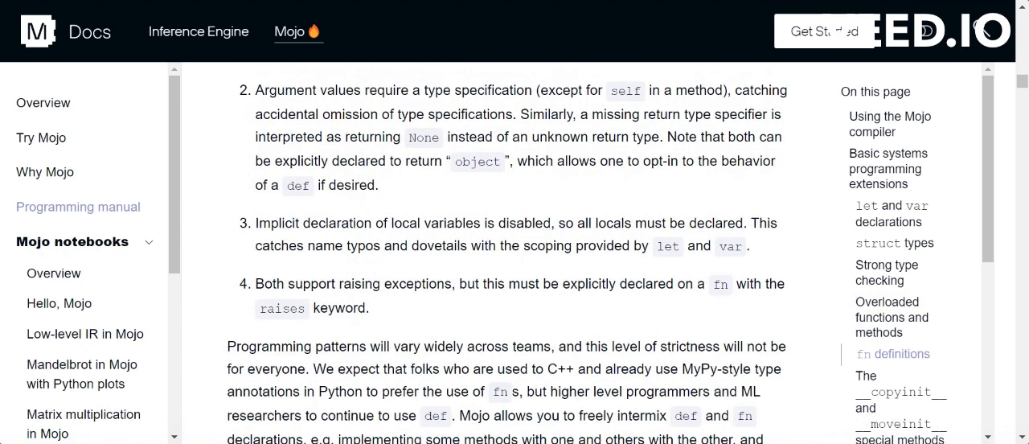
scroll(down, 3)
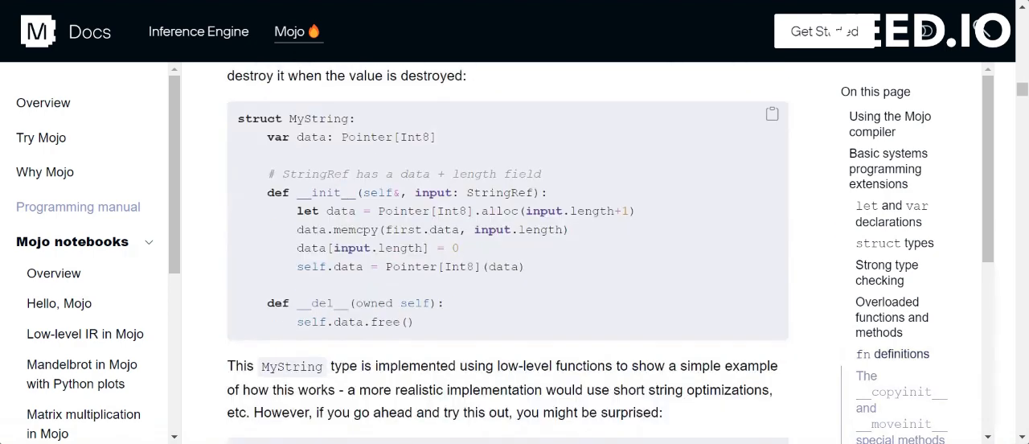
scroll(down, 3)
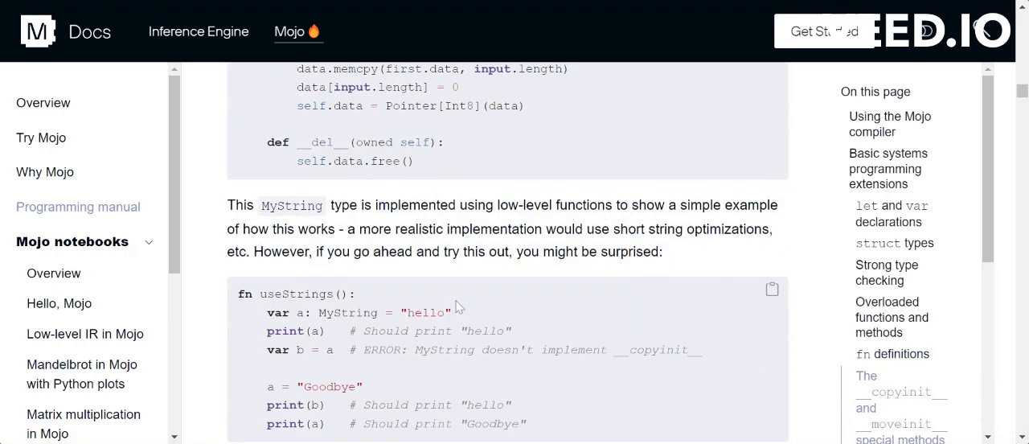
scroll(down, 3)
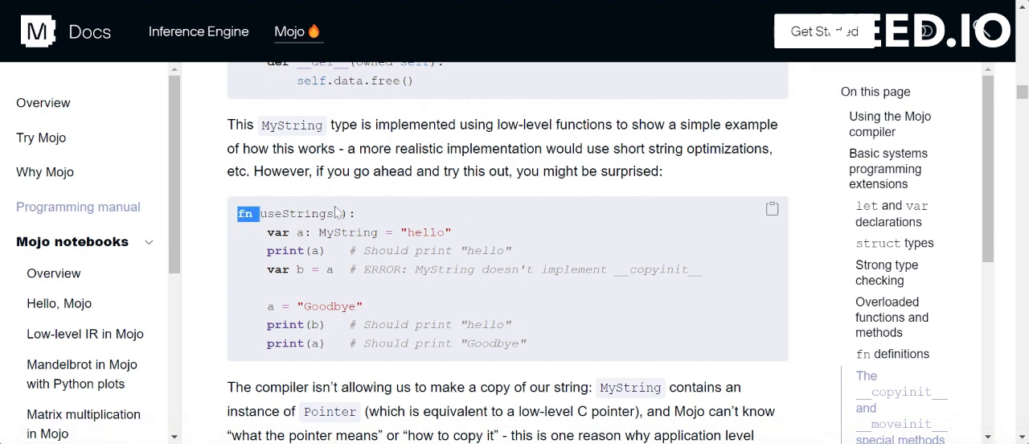
double_click(296, 213)
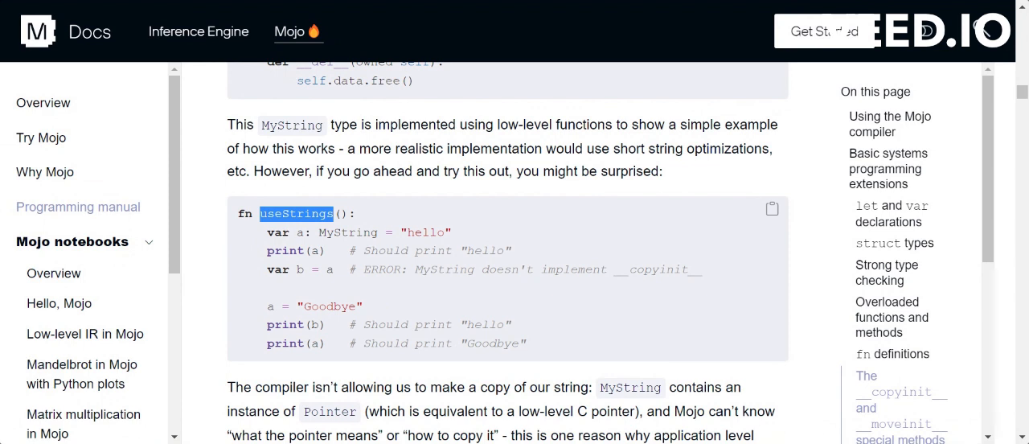
mouse_move(320, 308)
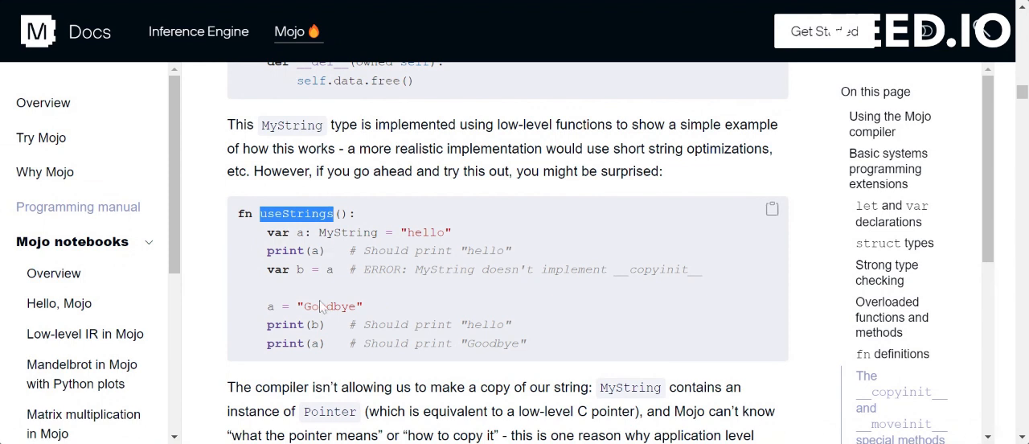
double_click(277, 233)
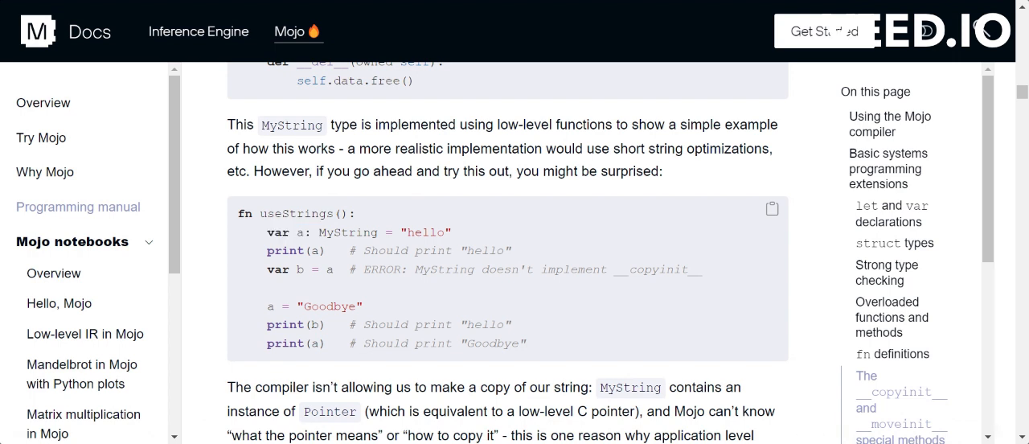
double_click(298, 233)
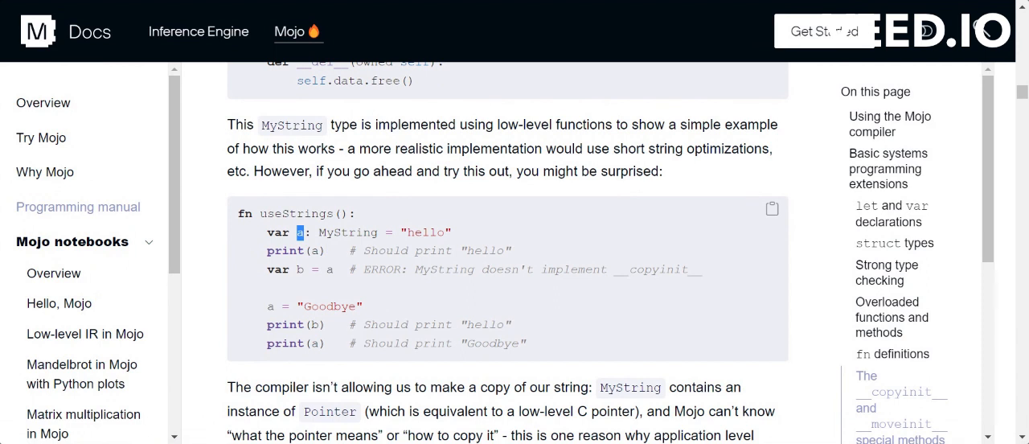
double_click(346, 232)
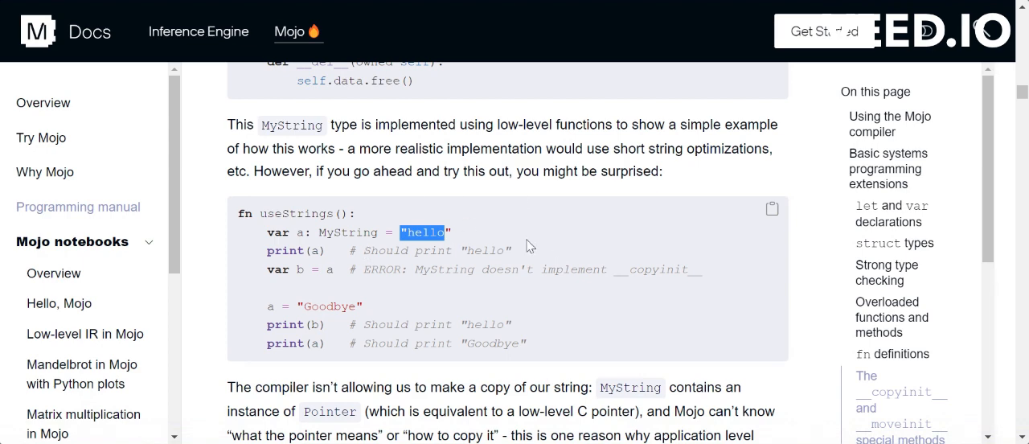
scroll(down, 3)
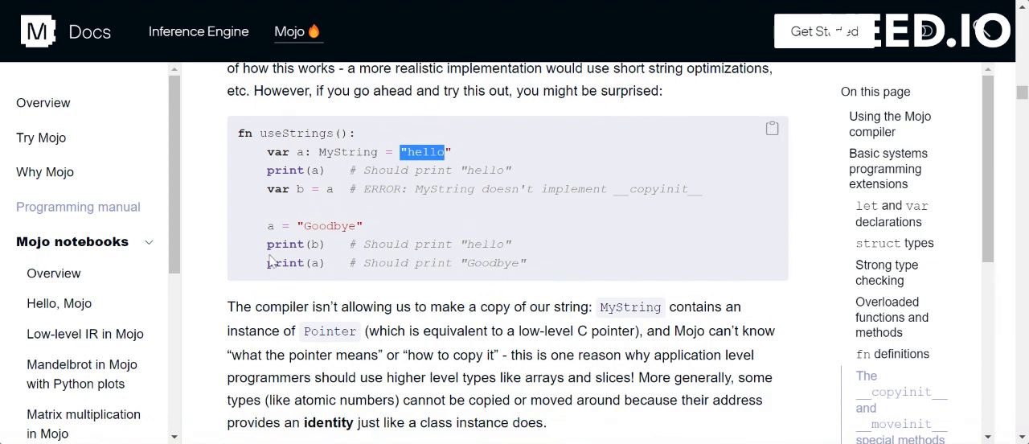
double_click(283, 244)
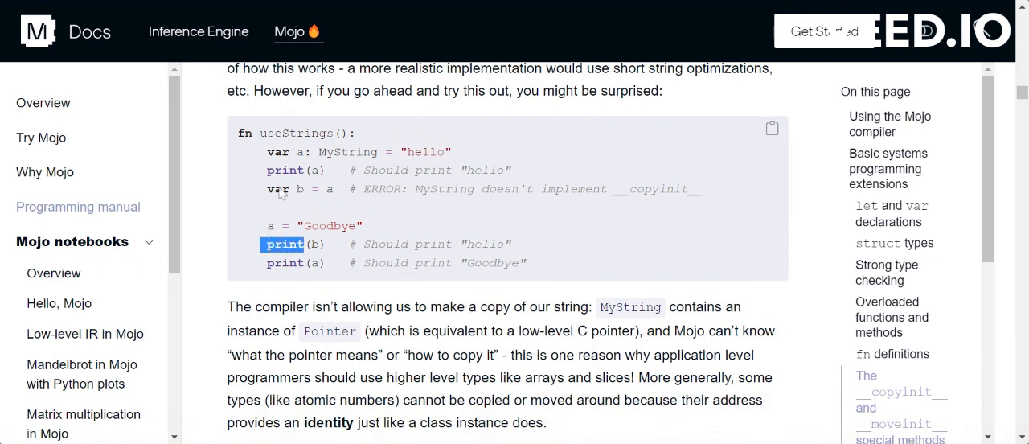
mouse_move(391, 211)
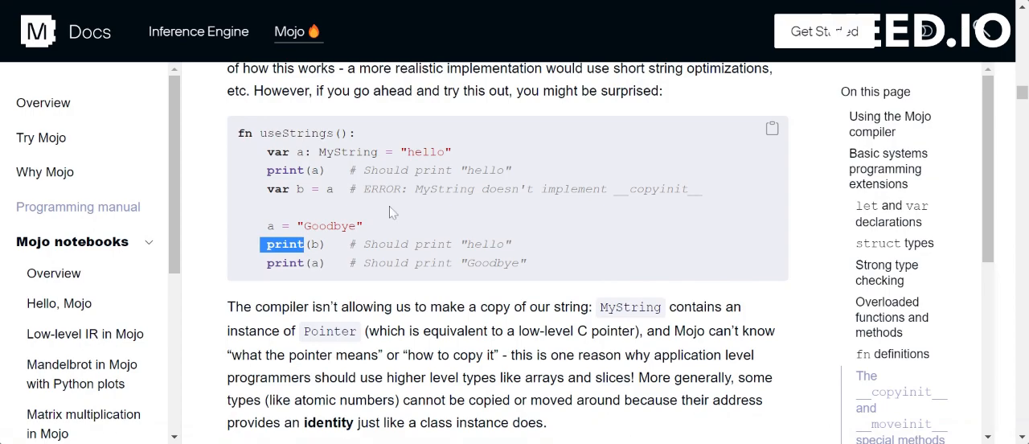
- Read down to the SIMD API excerpt and funWithSIMD example, then deselect the code lines
scroll(down, 3)
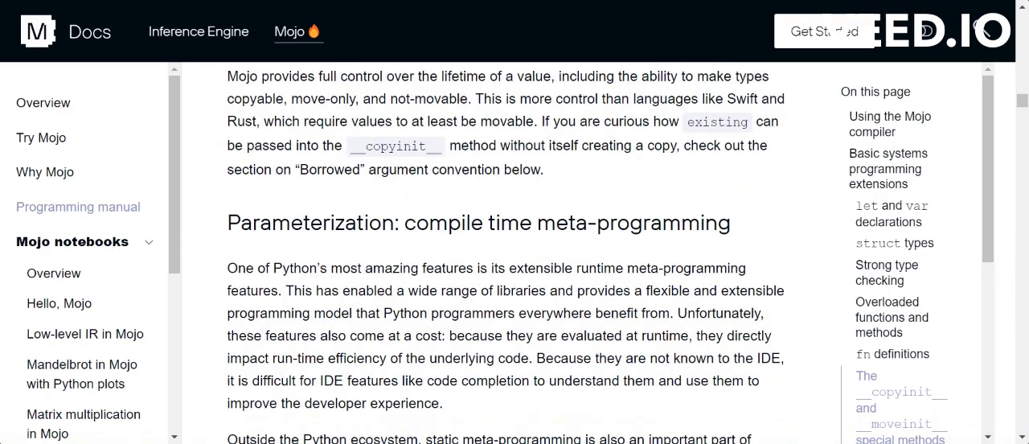
scroll(down, 3)
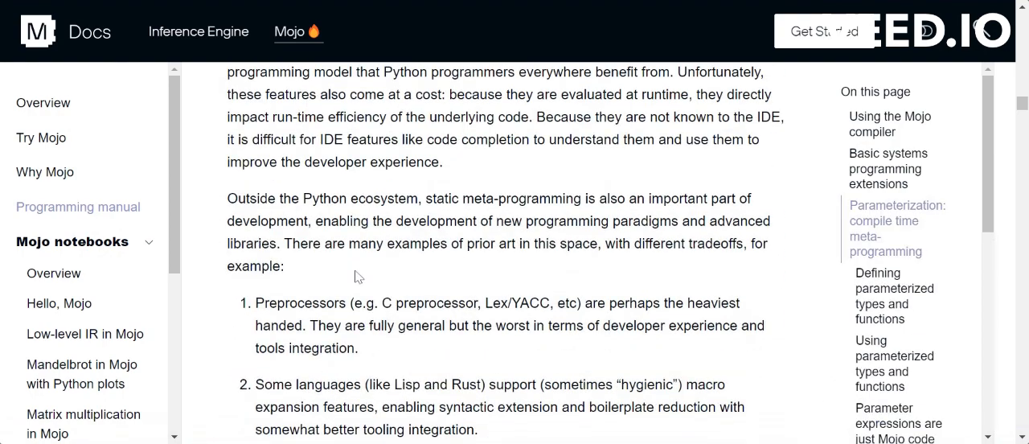
scroll(down, 3)
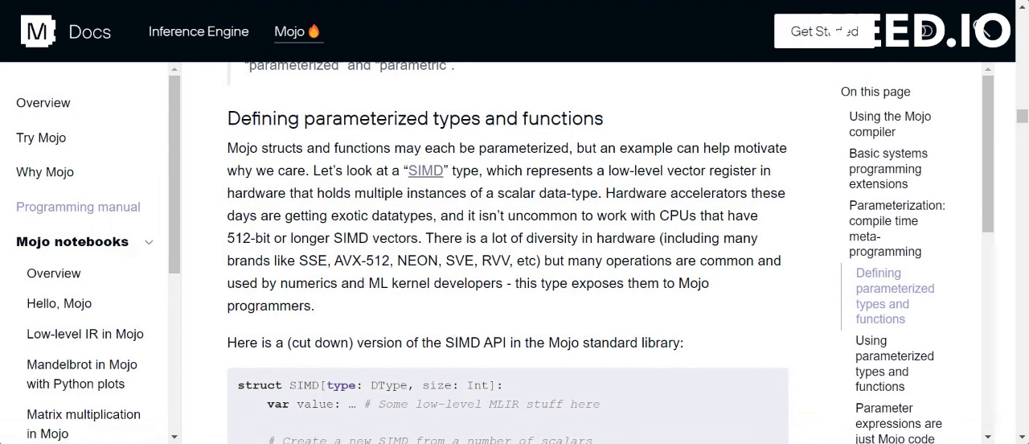
scroll(down, 3)
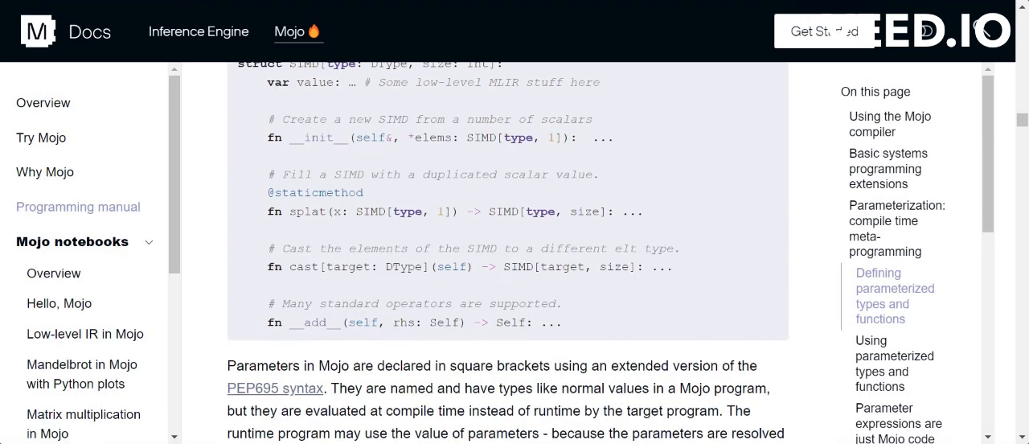
scroll(up, 3)
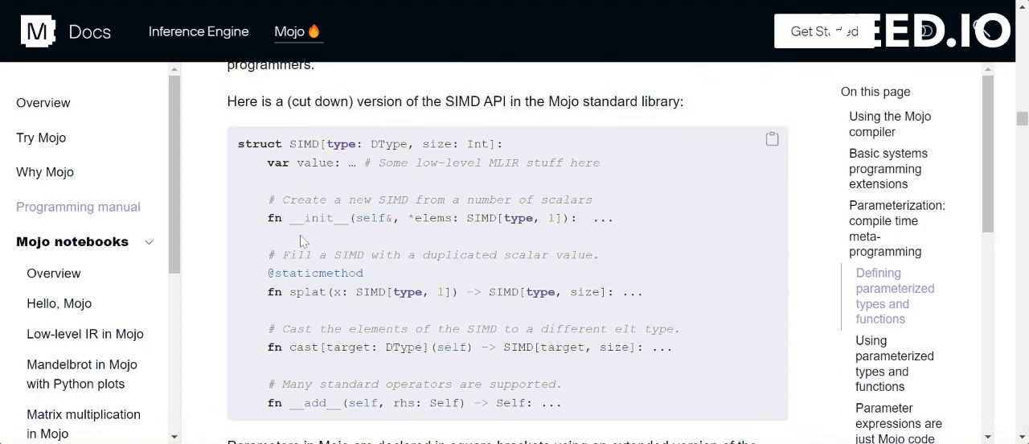
scroll(down, 3)
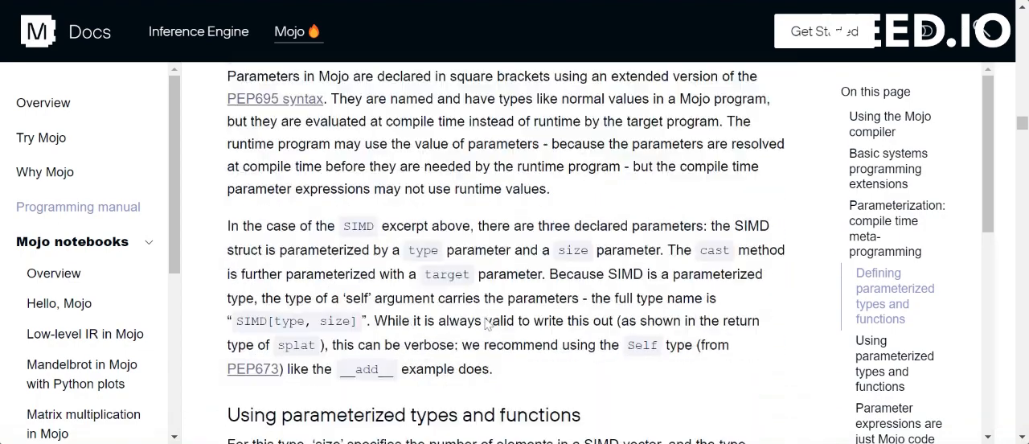
scroll(down, 3)
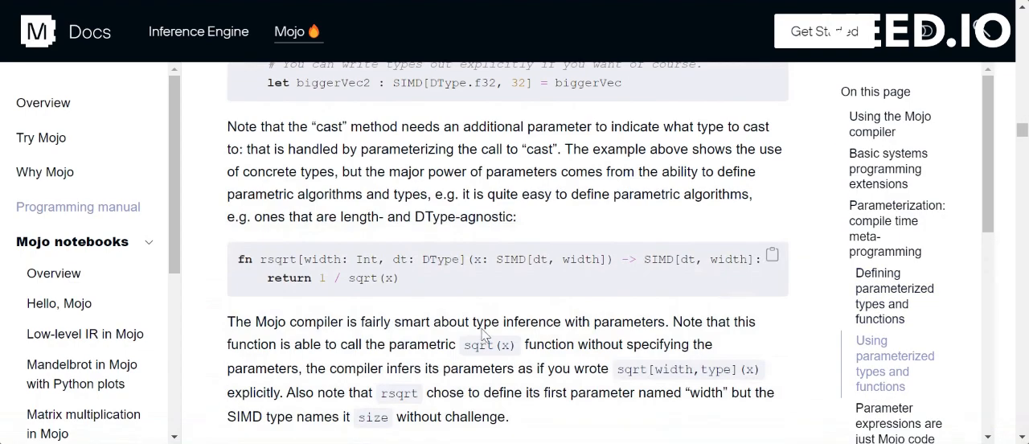
scroll(up, 3)
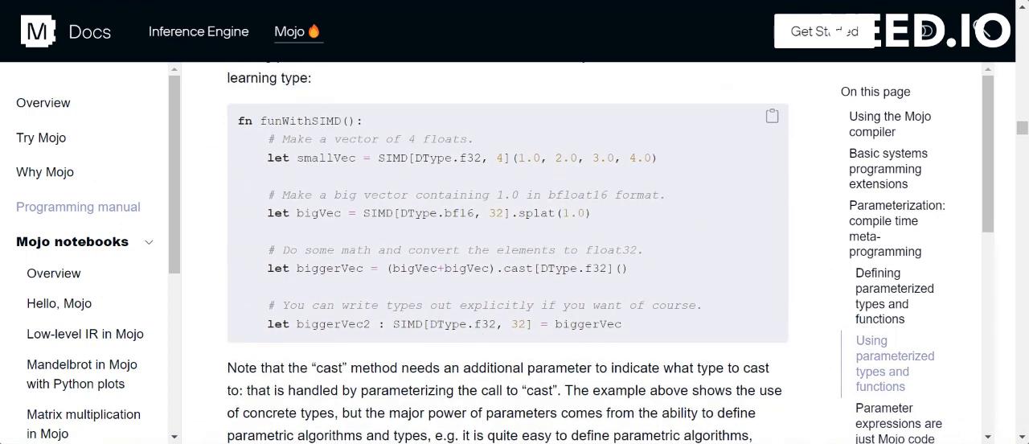
mouse_move(354, 316)
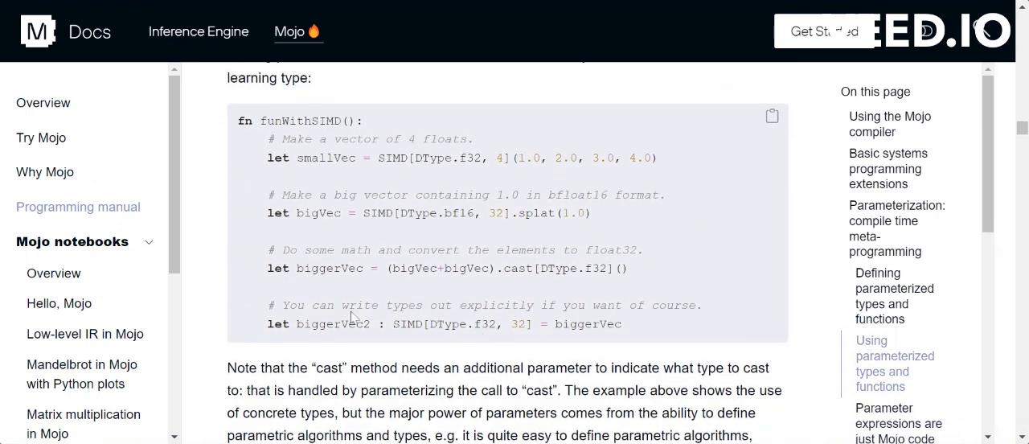
mouse_move(529, 304)
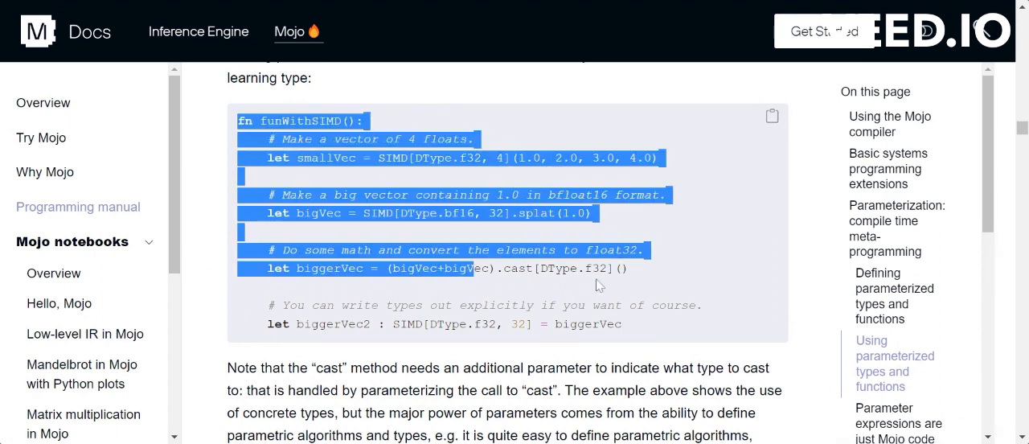
click(314, 237)
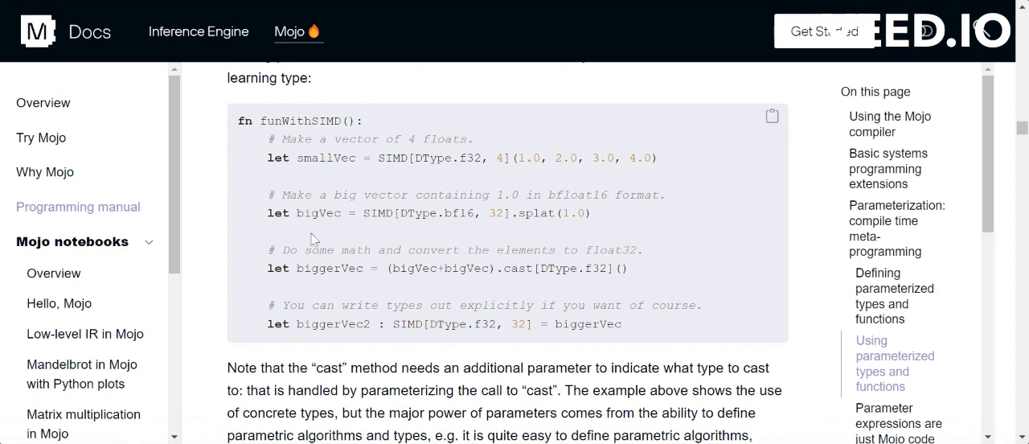
mouse_move(537, 298)
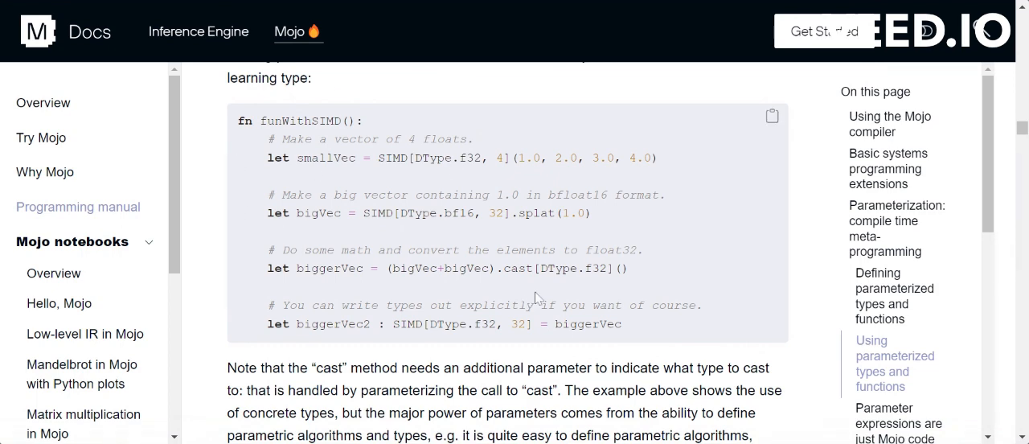
- Scroll past the alias parameter expressions to the Autotuning search example with exp_evaluator and Benchmark
scroll(down, 3)
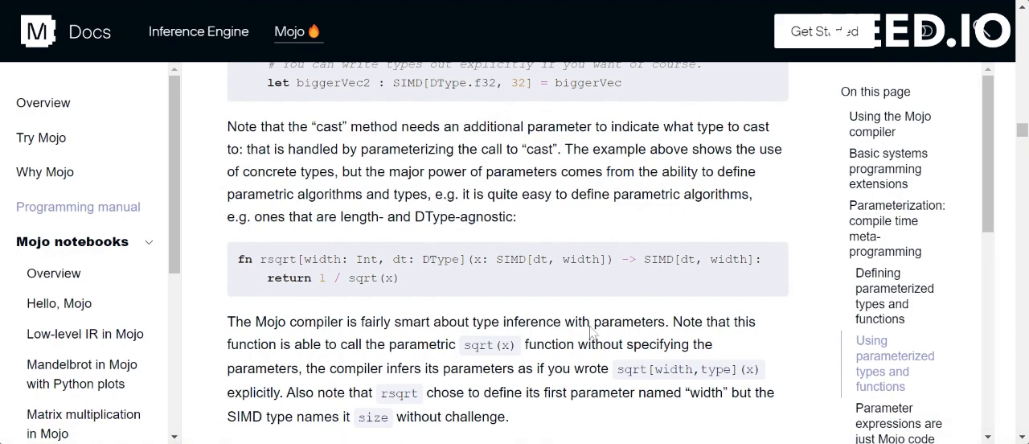
scroll(down, 3)
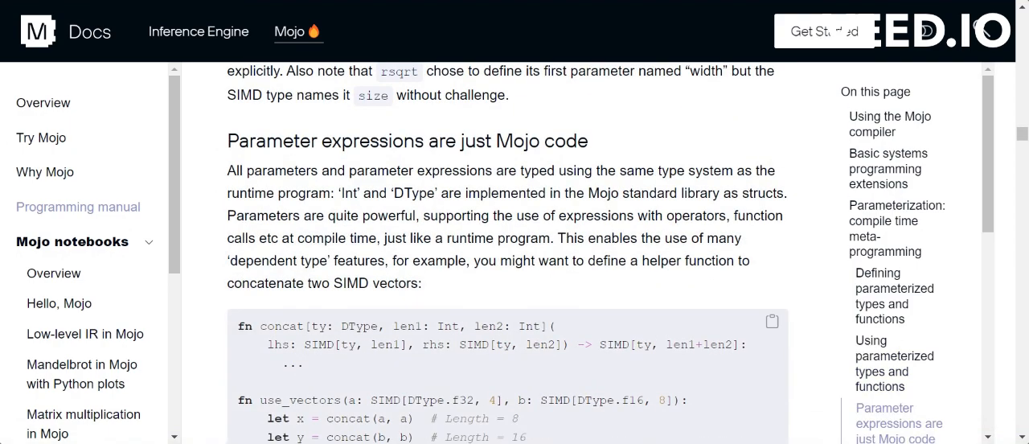
scroll(down, 3)
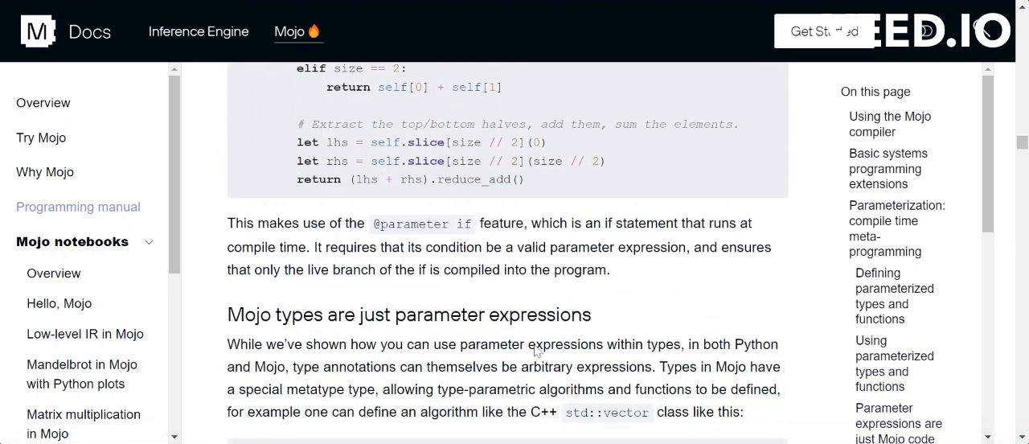
scroll(down, 3)
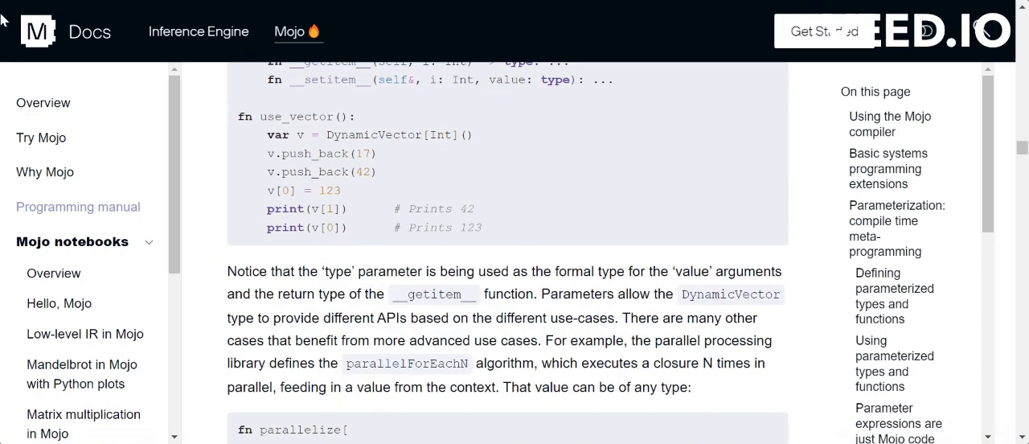
mouse_move(524, 229)
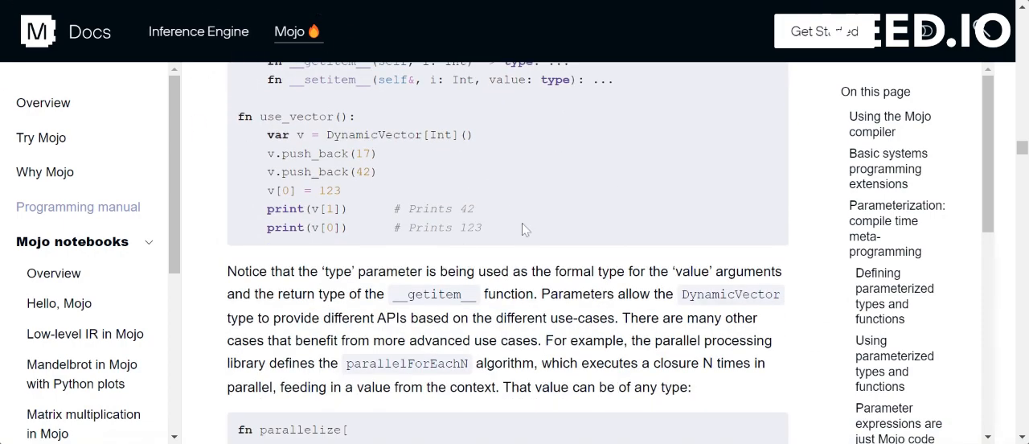
scroll(down, 3)
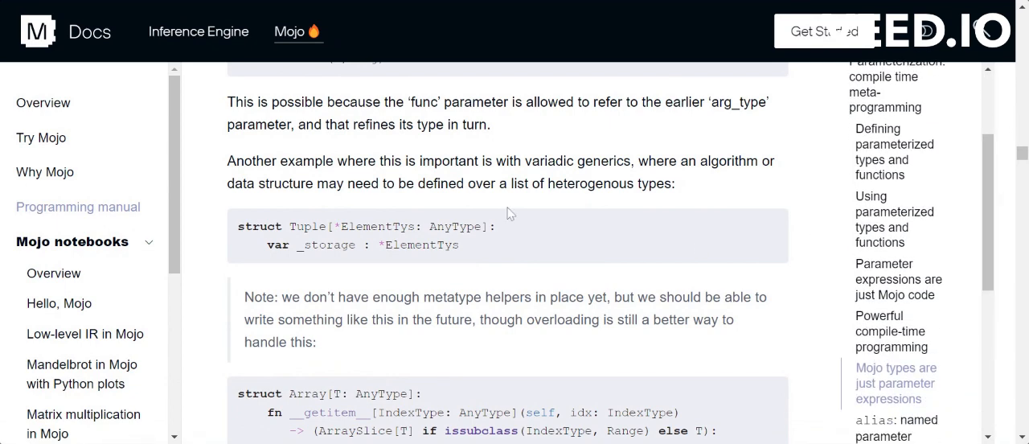
scroll(down, 3)
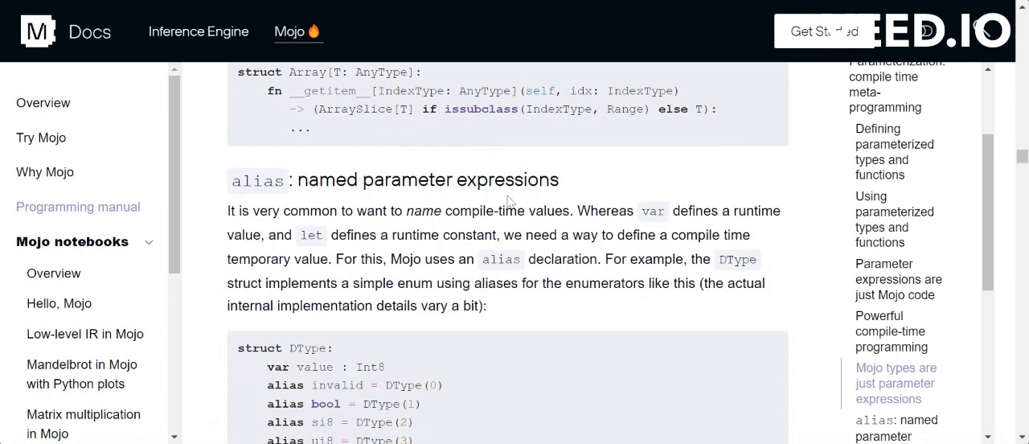
scroll(down, 3)
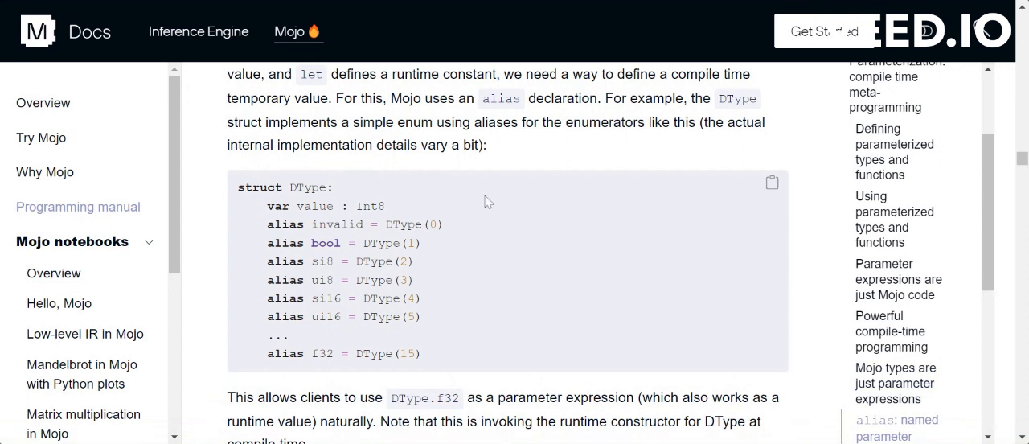
mouse_move(486, 202)
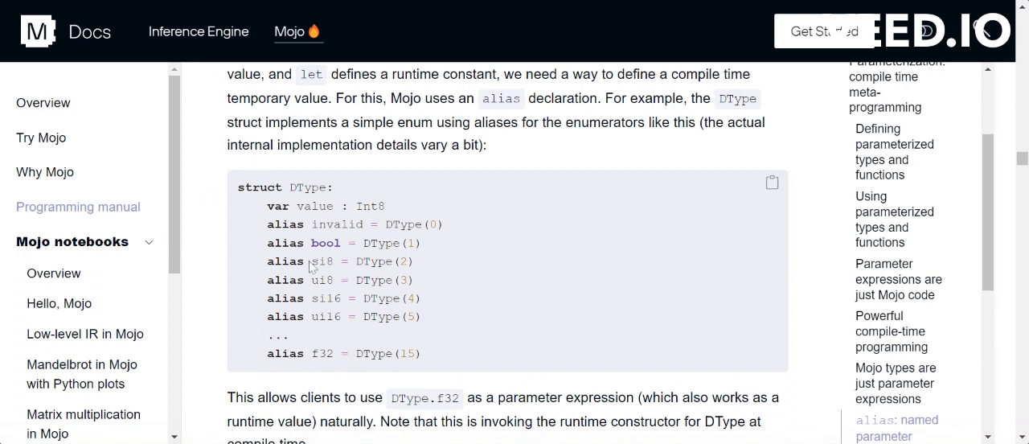
mouse_move(533, 179)
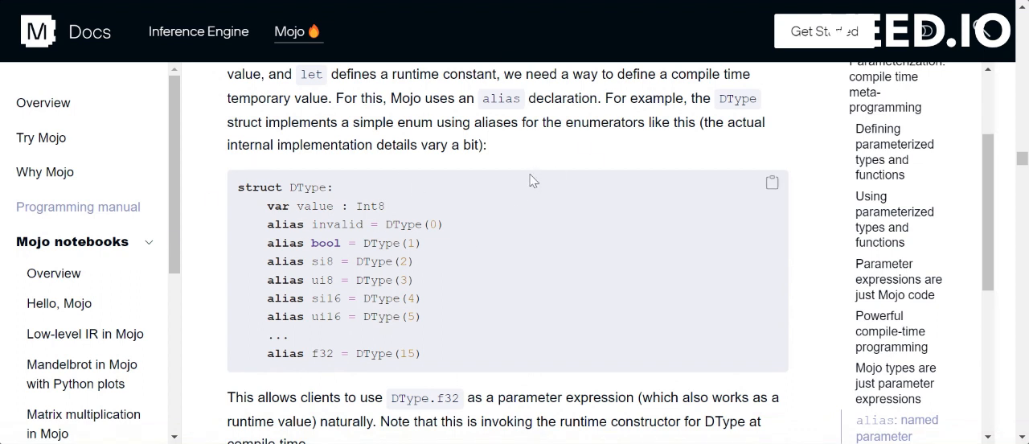
scroll(down, 3)
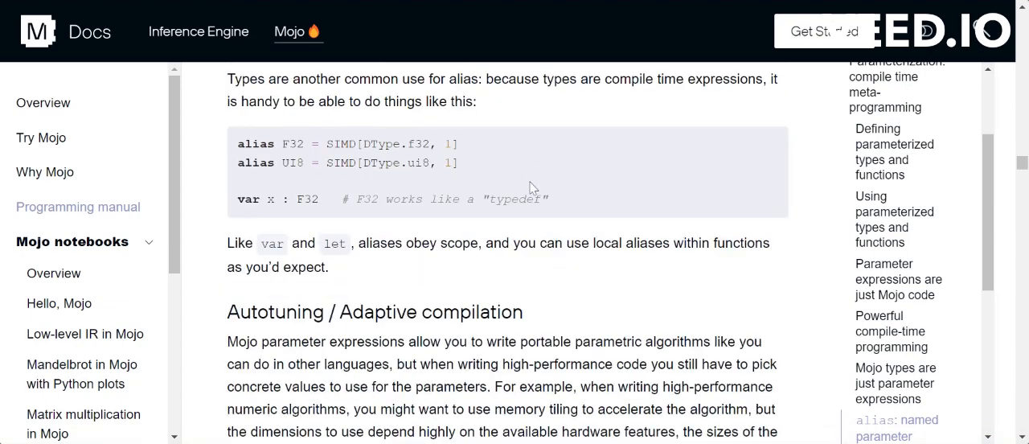
scroll(down, 3)
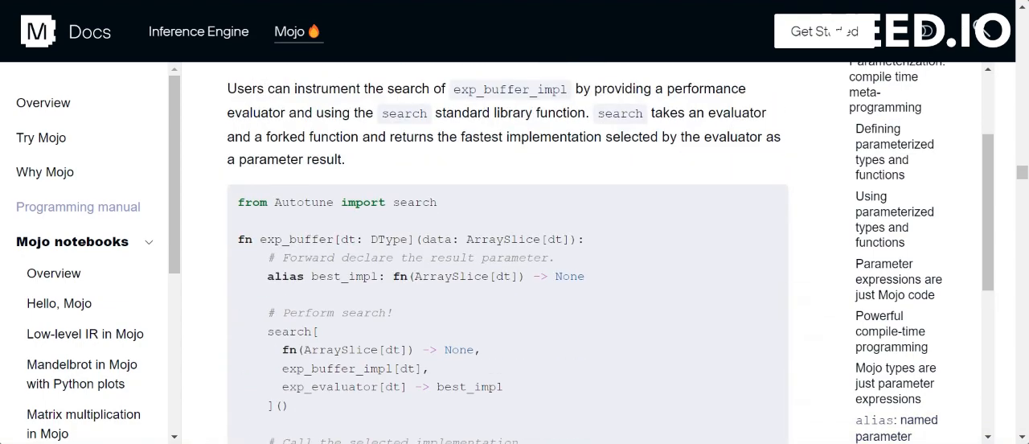
scroll(down, 3)
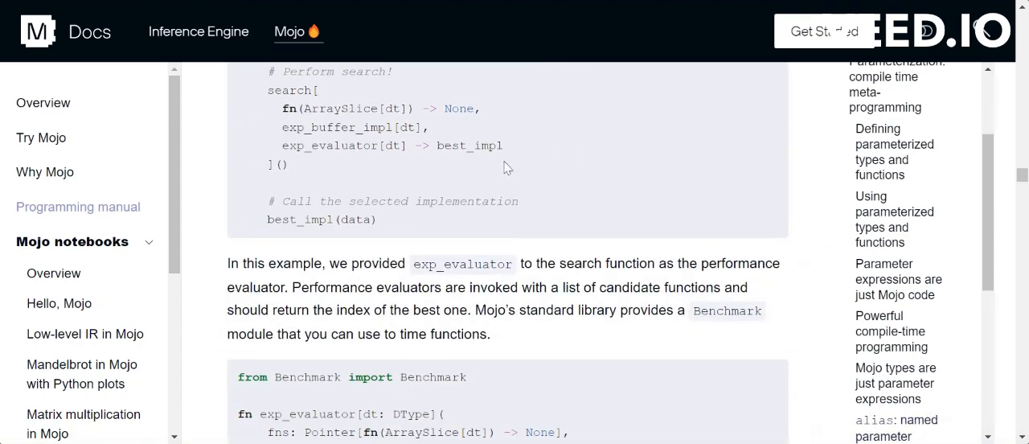